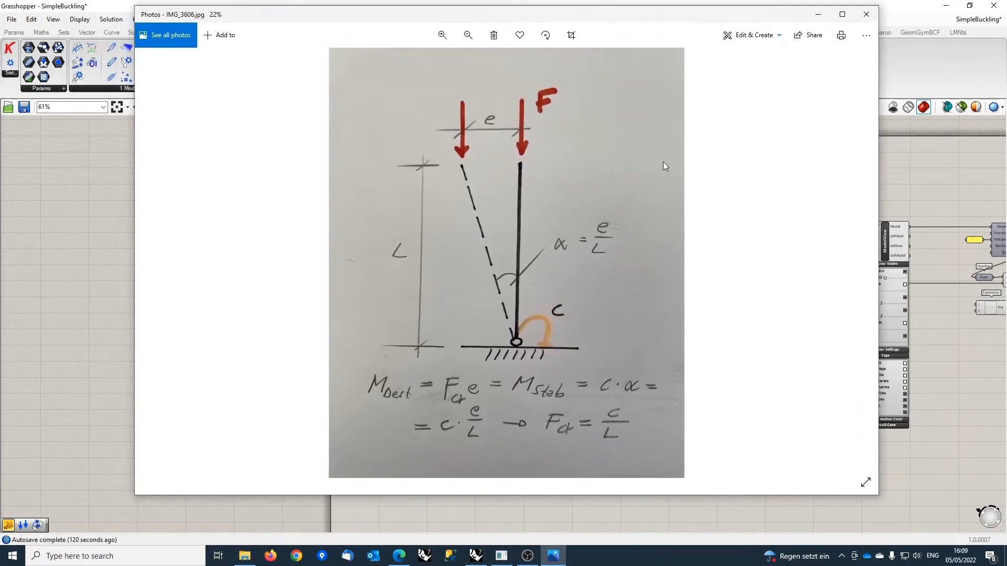
pyautogui.moveTo(518, 290)
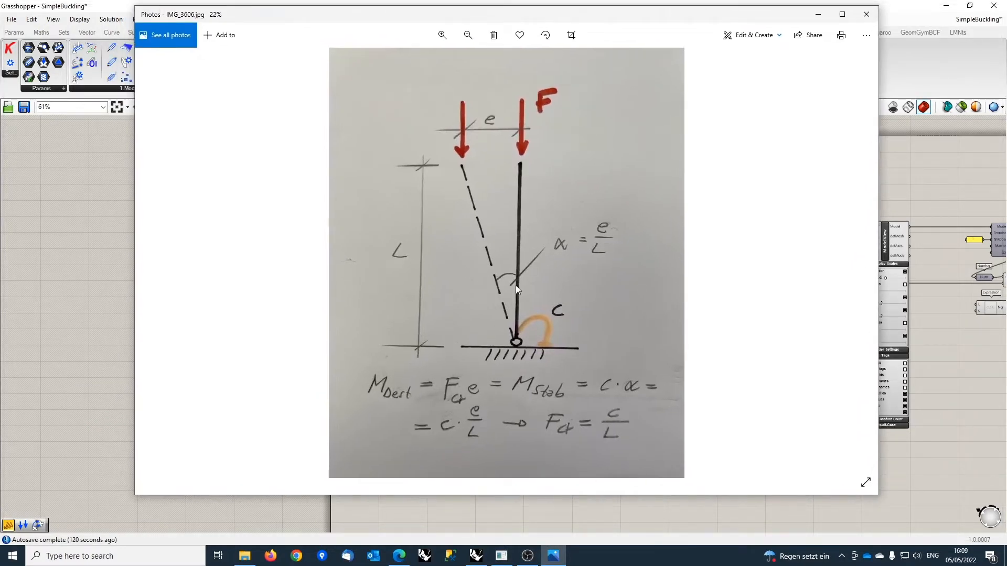
pyautogui.moveTo(517, 340)
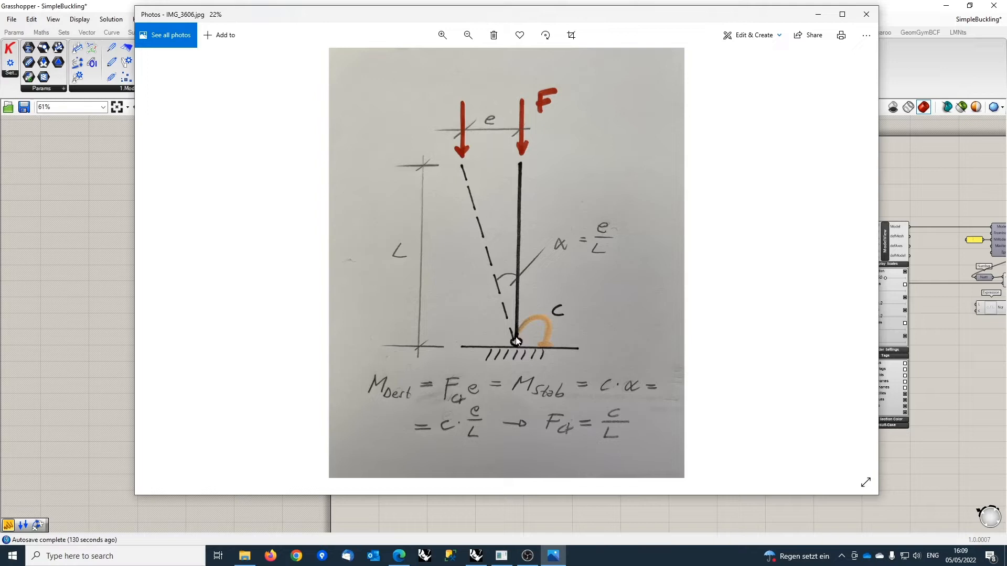
pyautogui.moveTo(543, 349)
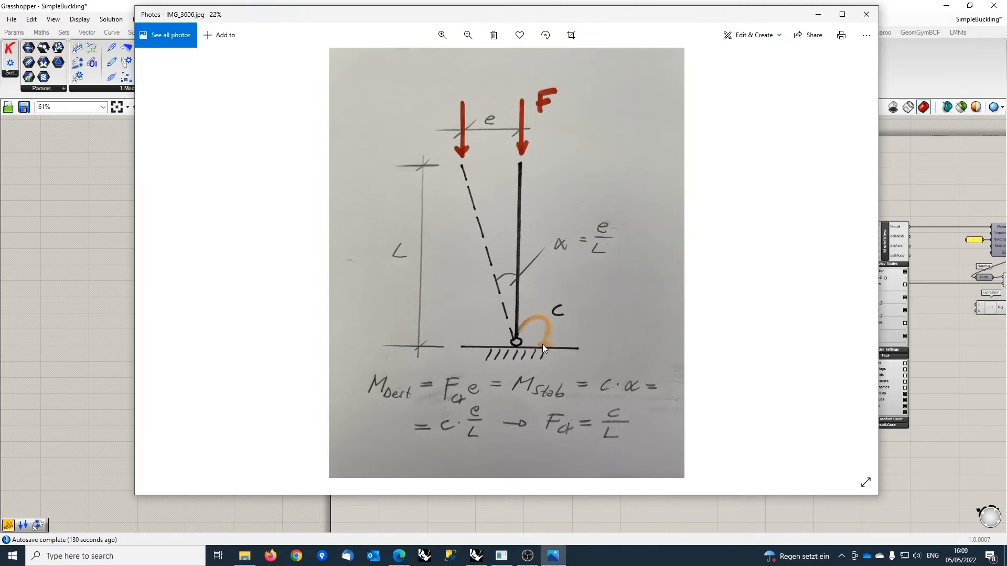
pyautogui.moveTo(565, 319)
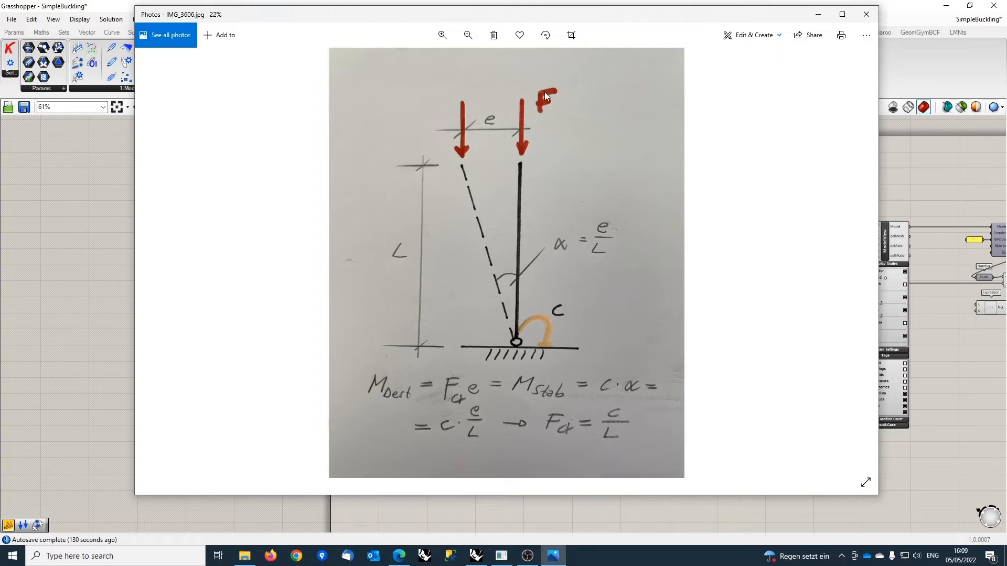
pyautogui.moveTo(576, 200)
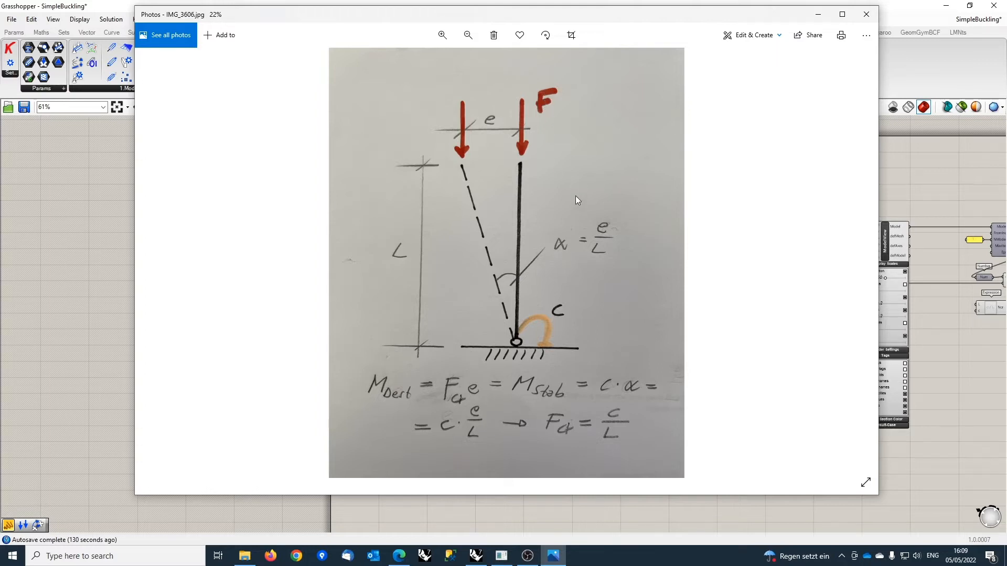
pyautogui.moveTo(536, 173)
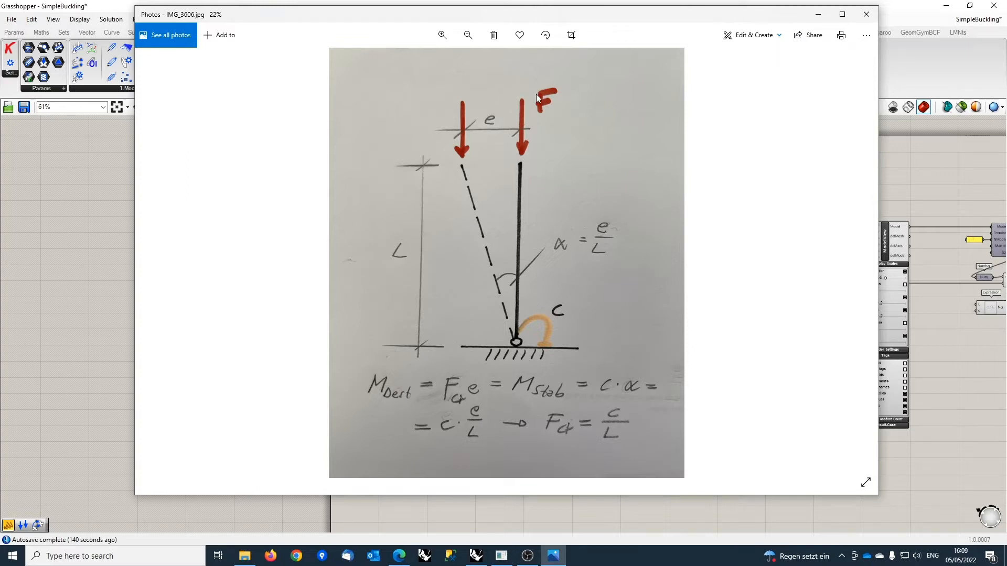
pyautogui.moveTo(538, 110)
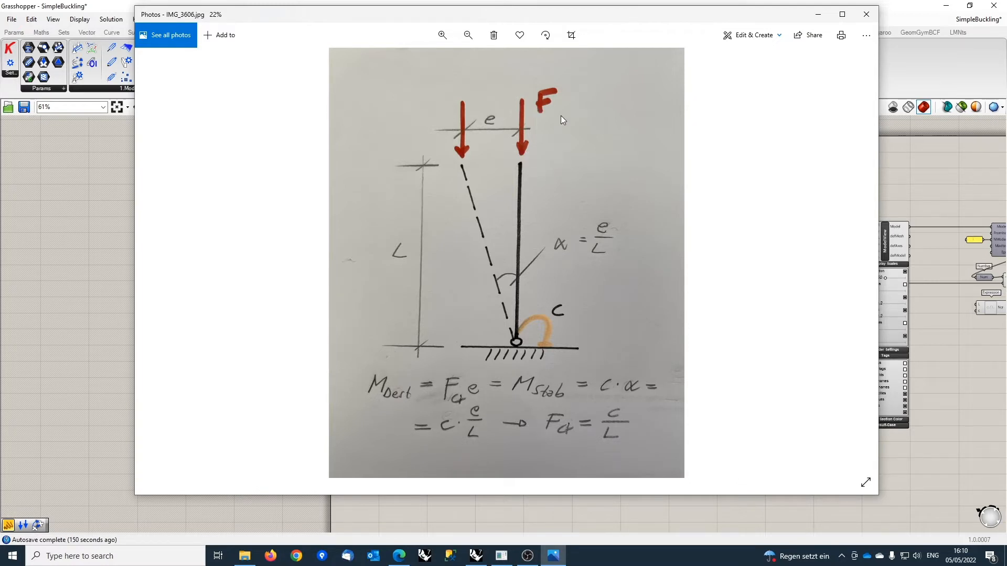
pyautogui.moveTo(517, 349)
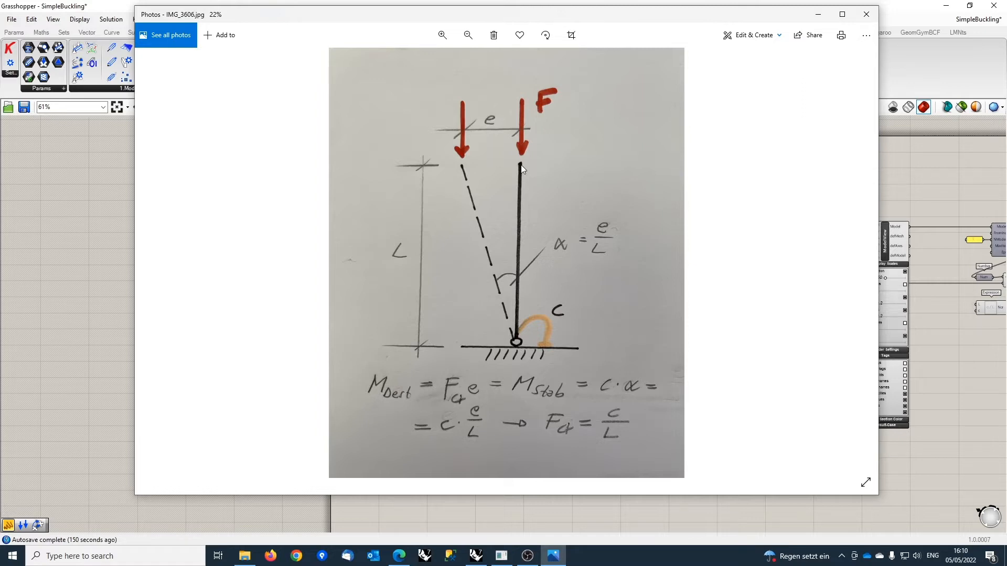
pyautogui.moveTo(537, 136)
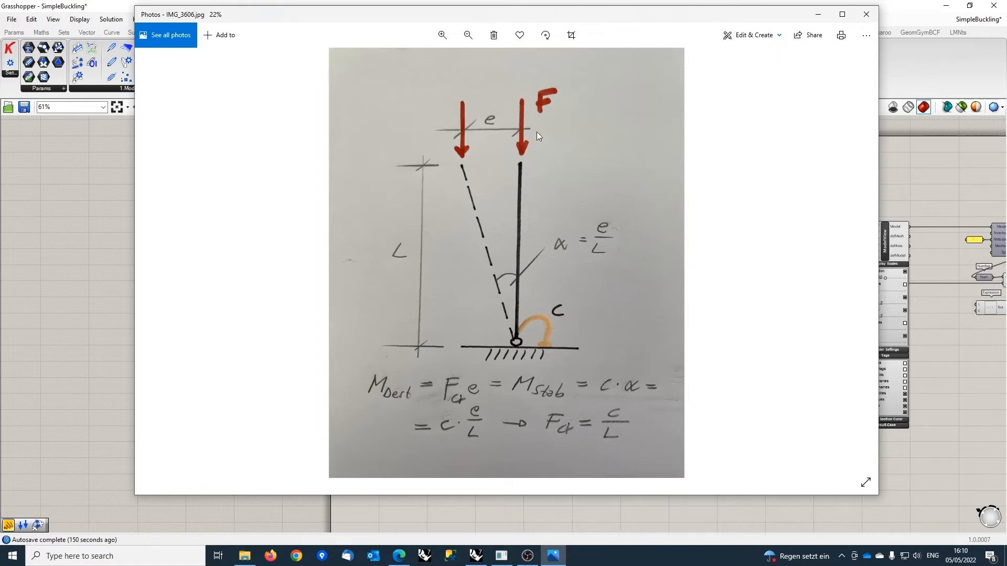
pyautogui.moveTo(514, 132)
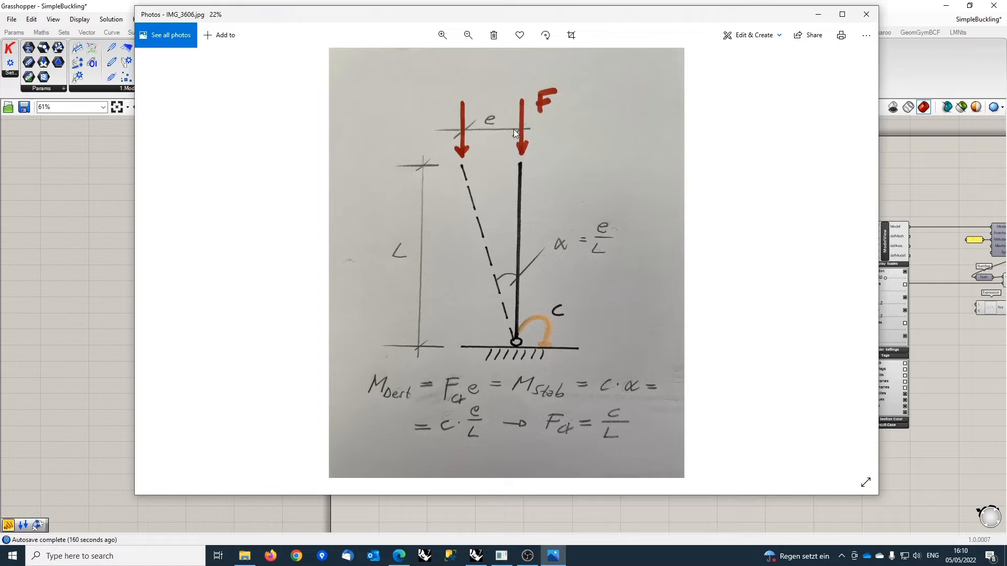
pyautogui.moveTo(494, 127)
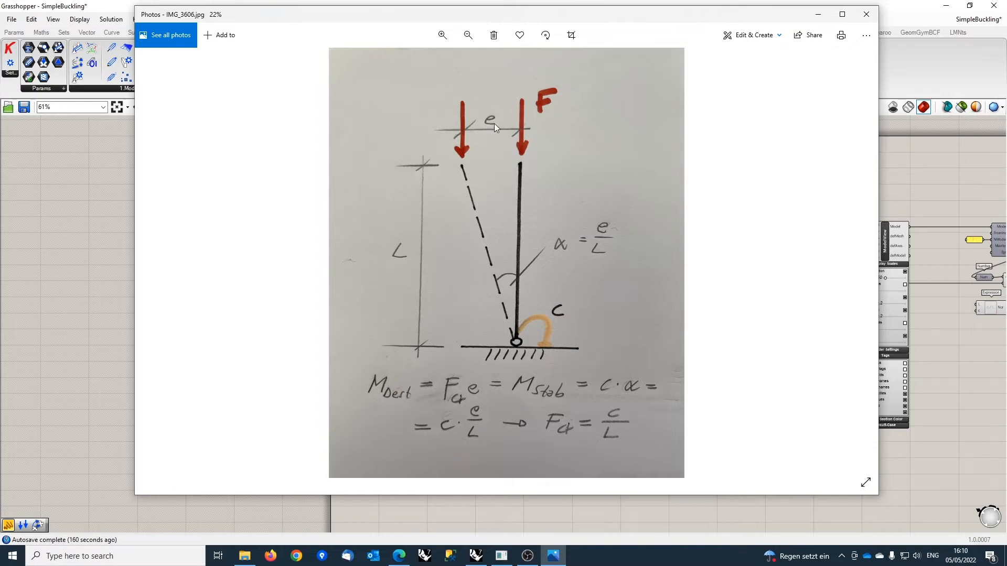
pyautogui.moveTo(493, 124)
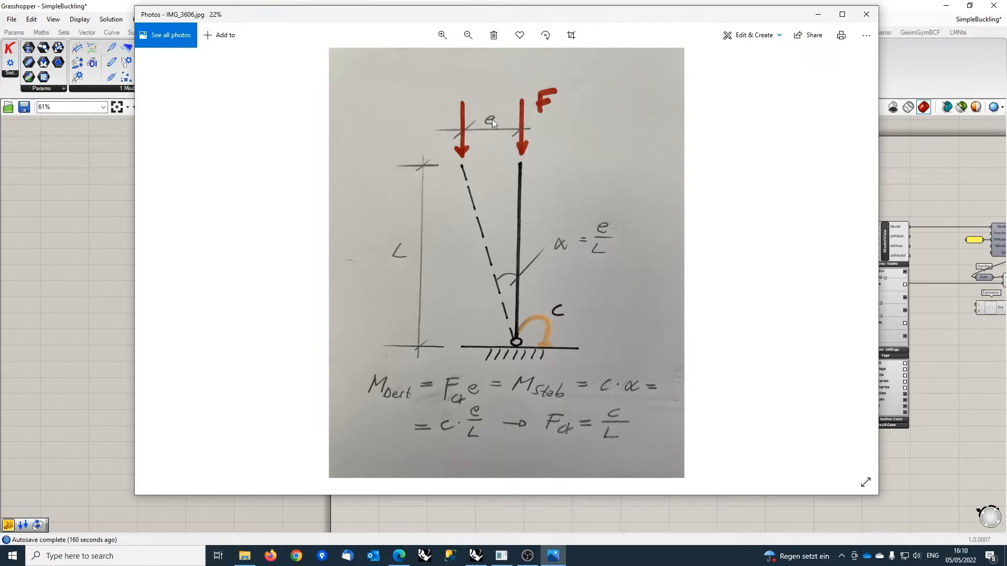
pyautogui.moveTo(518, 133)
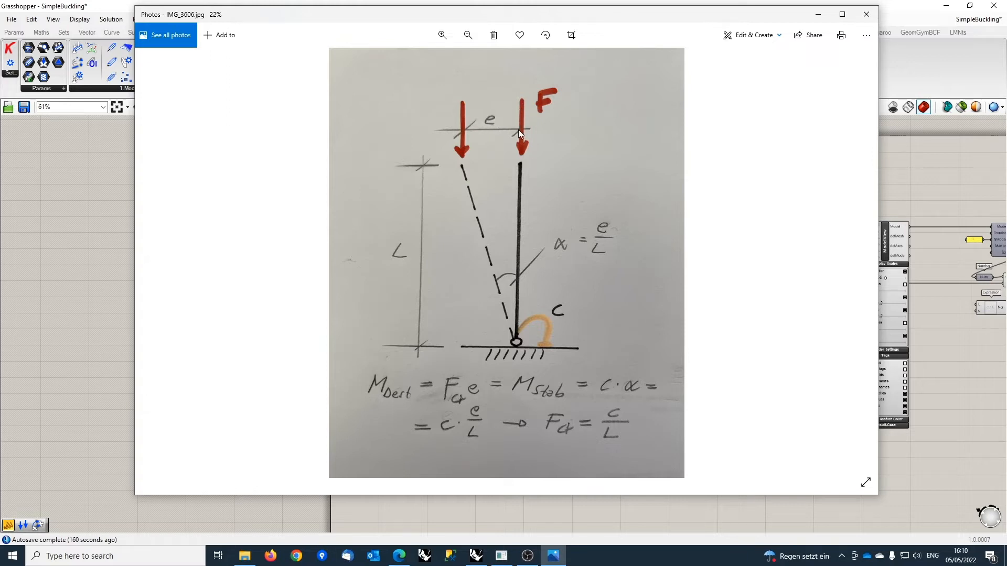
pyautogui.moveTo(523, 146)
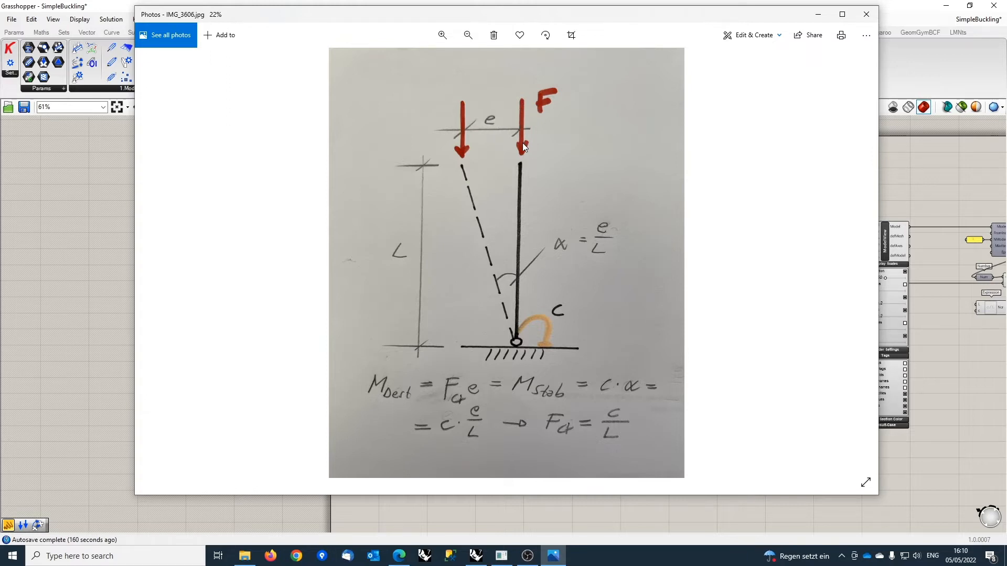
pyautogui.moveTo(464, 149)
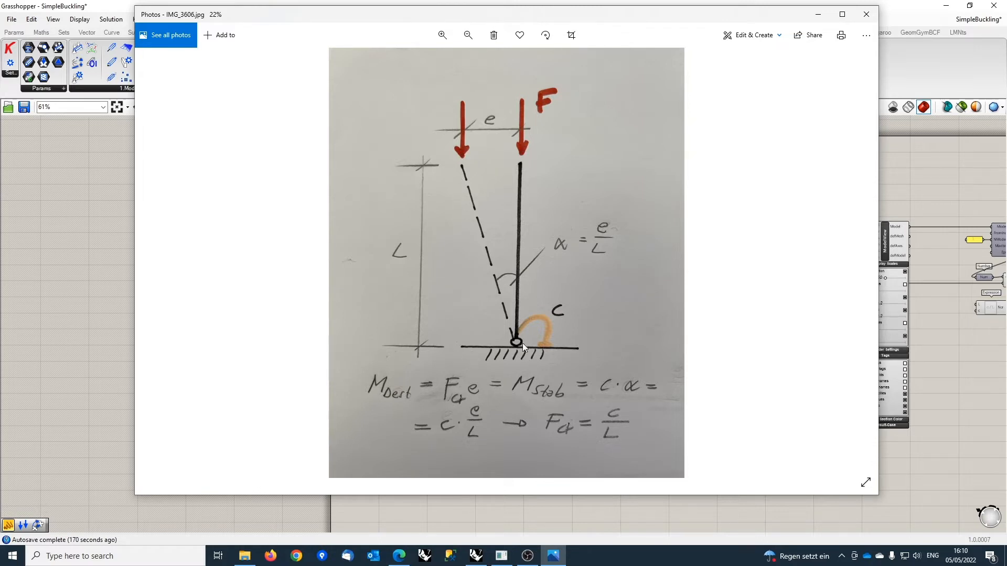
pyautogui.moveTo(509, 346)
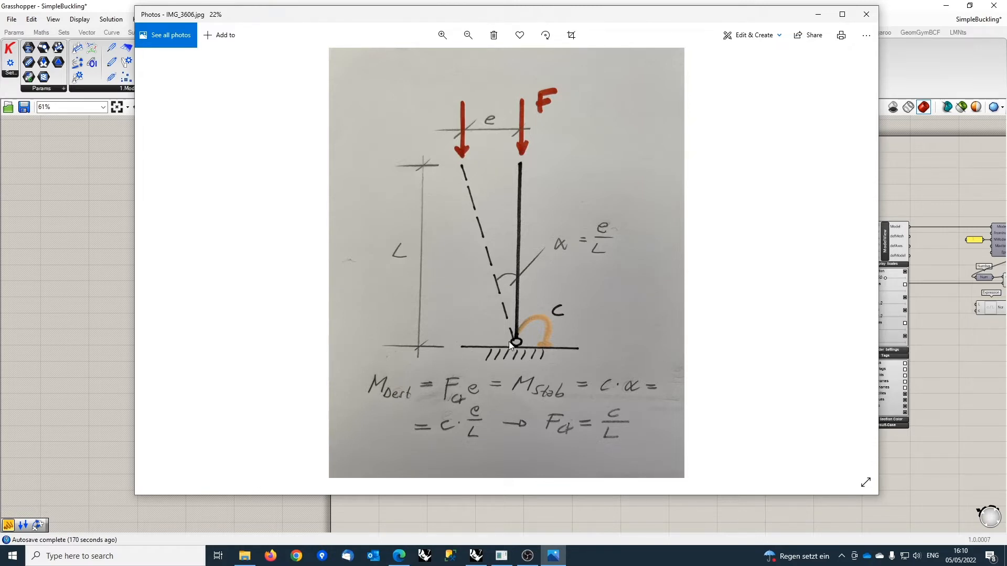
pyautogui.moveTo(448, 257)
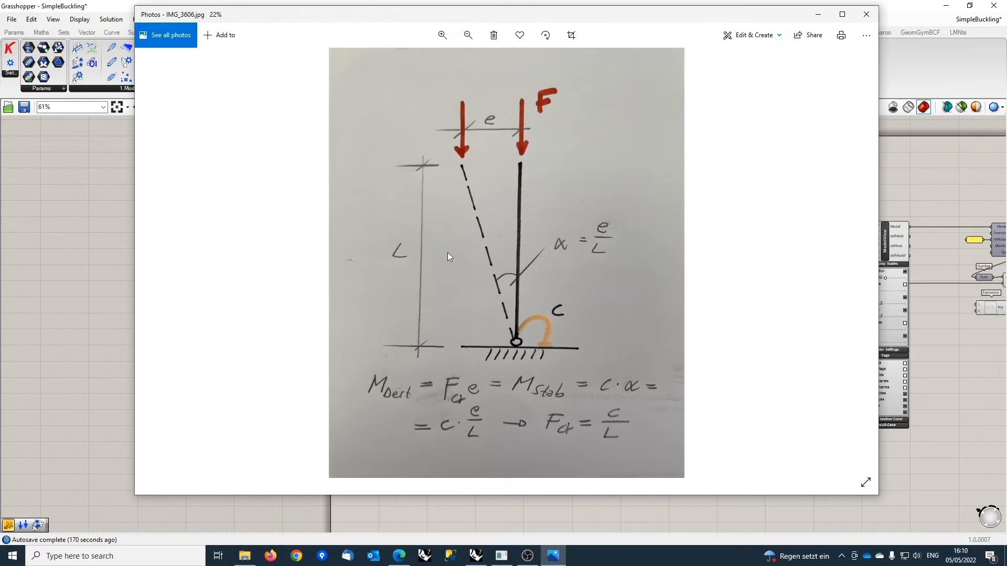
pyautogui.moveTo(471, 394)
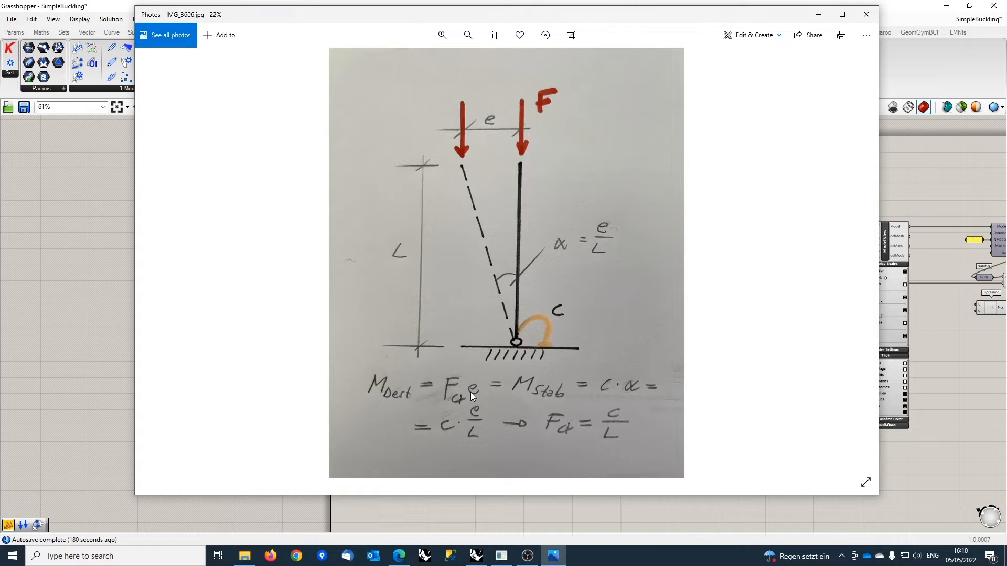
pyautogui.moveTo(445, 390)
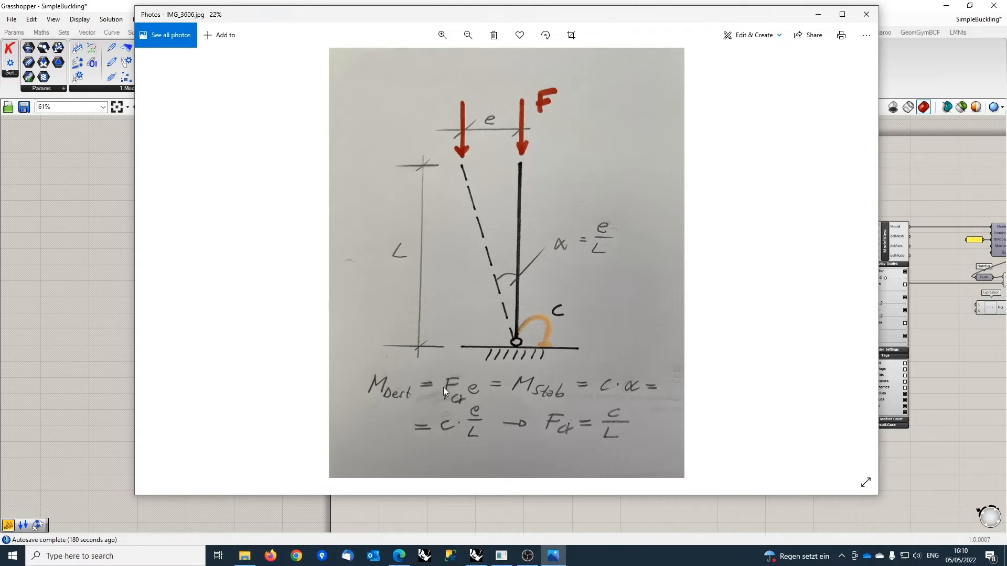
pyautogui.moveTo(472, 393)
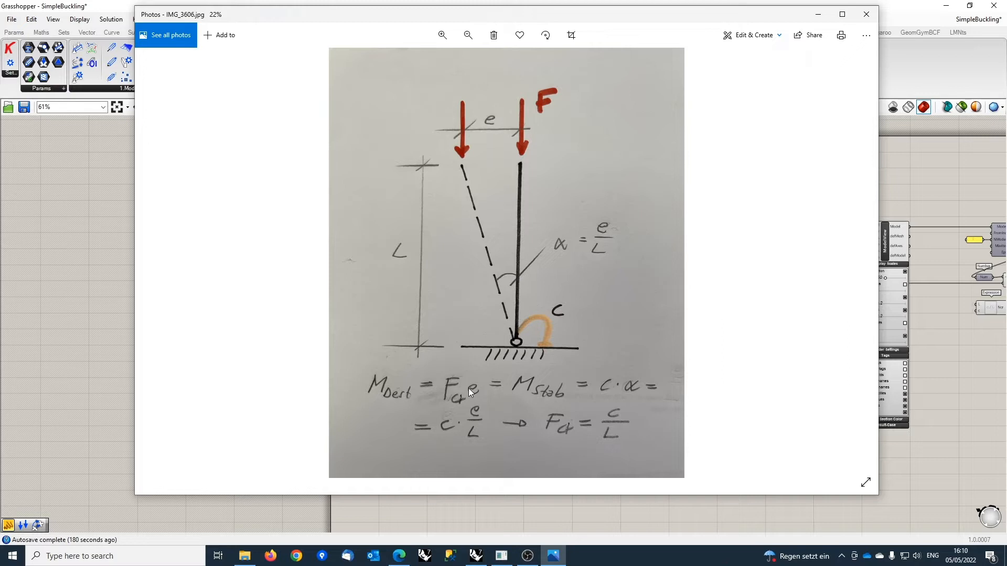
pyautogui.moveTo(382, 420)
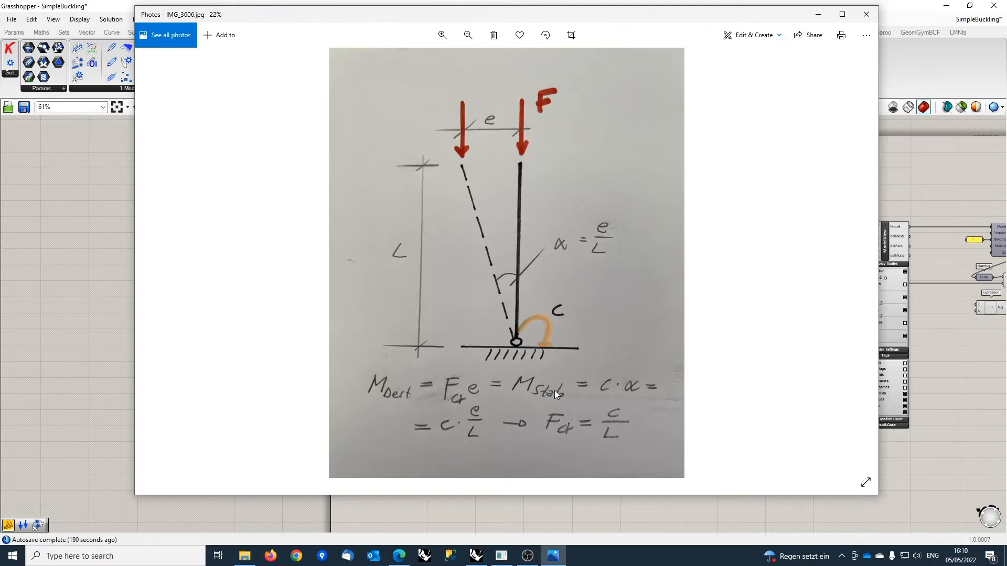
pyautogui.moveTo(630, 372)
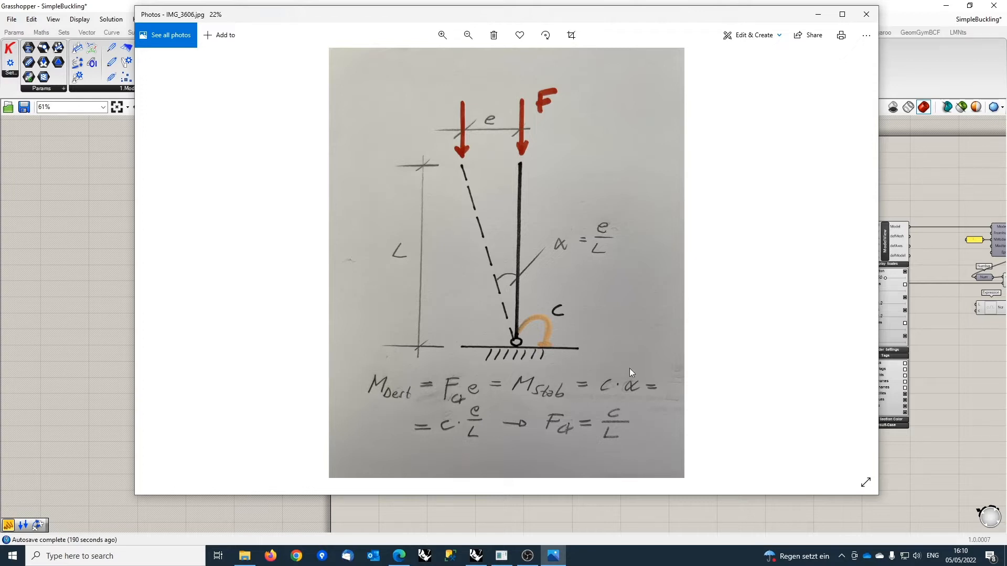
pyautogui.moveTo(547, 338)
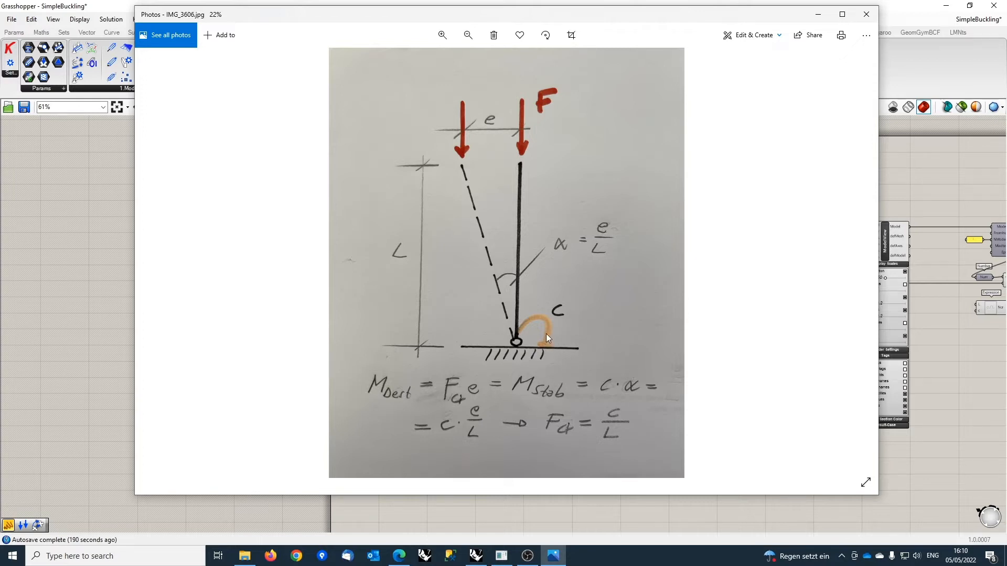
pyautogui.moveTo(521, 328)
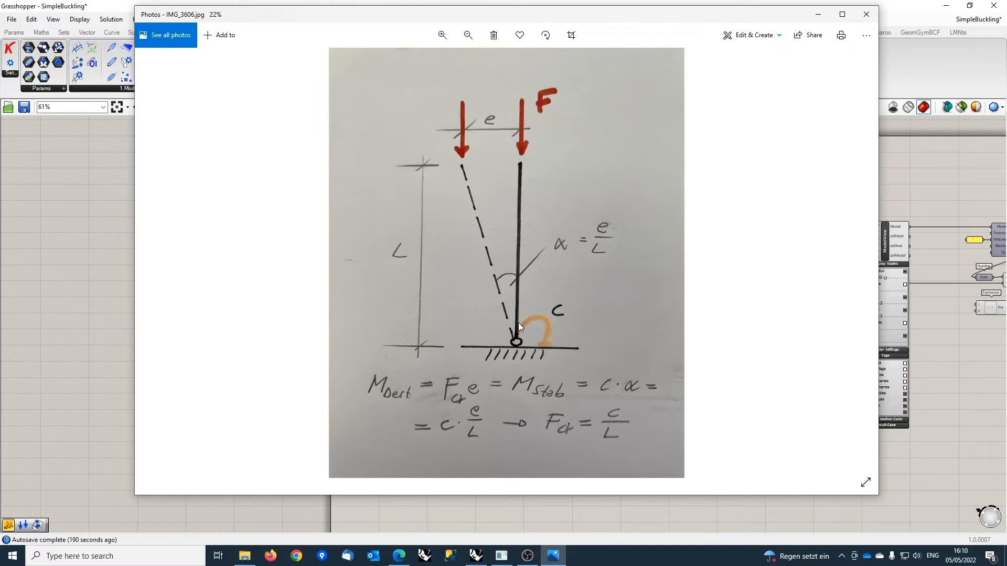
pyautogui.moveTo(518, 278)
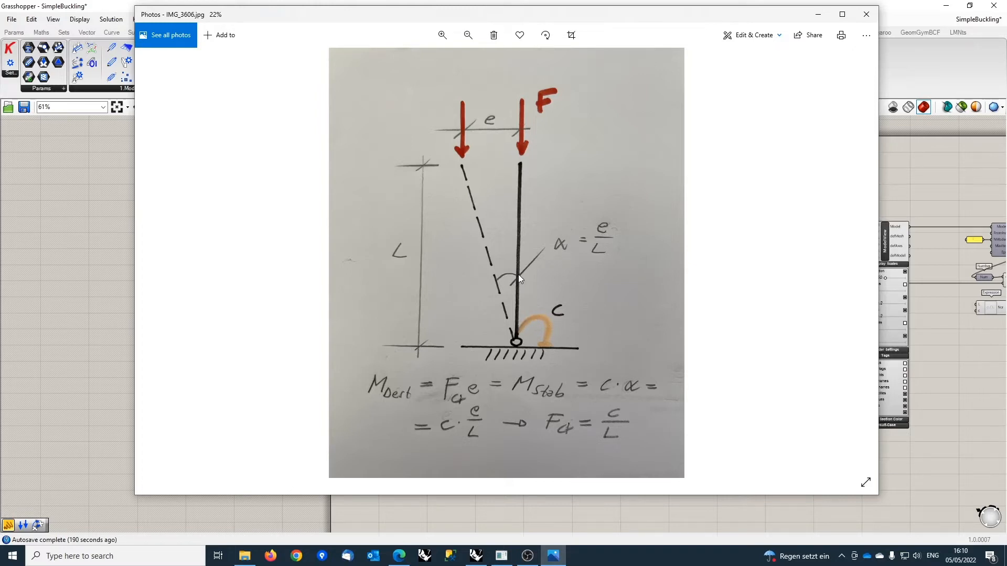
pyautogui.moveTo(568, 192)
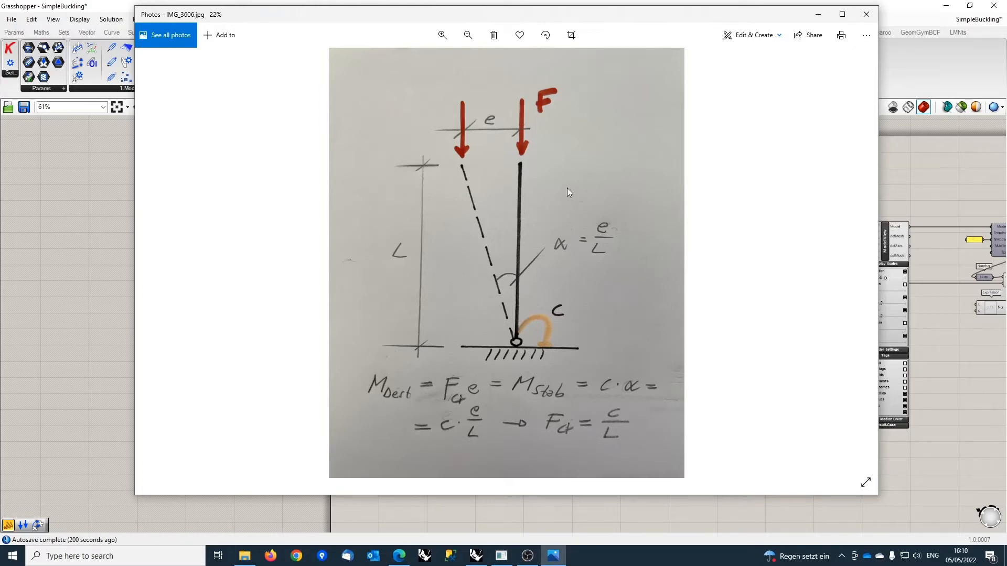
pyautogui.moveTo(611, 216)
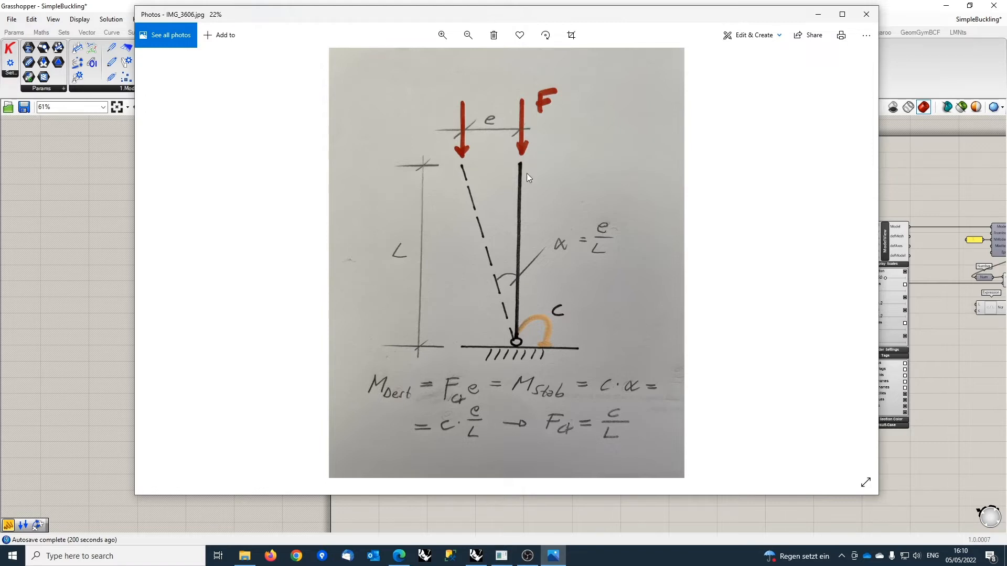
pyautogui.moveTo(520, 365)
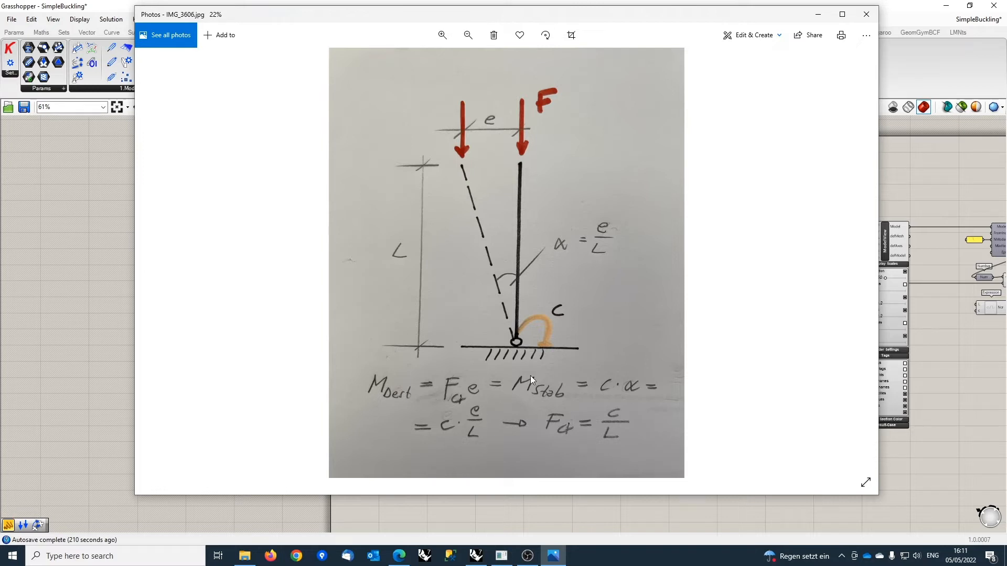
pyautogui.moveTo(611, 383)
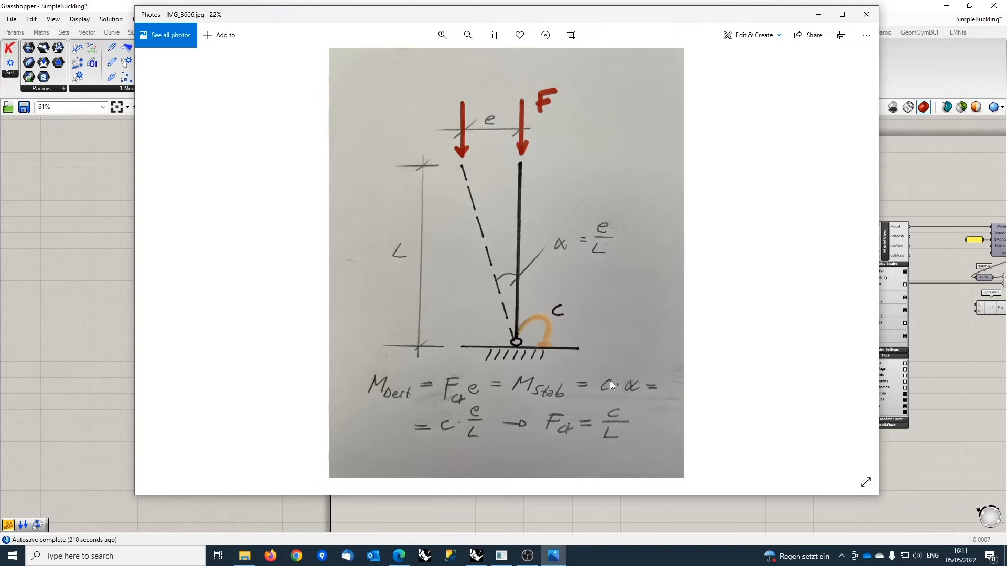
pyautogui.moveTo(481, 417)
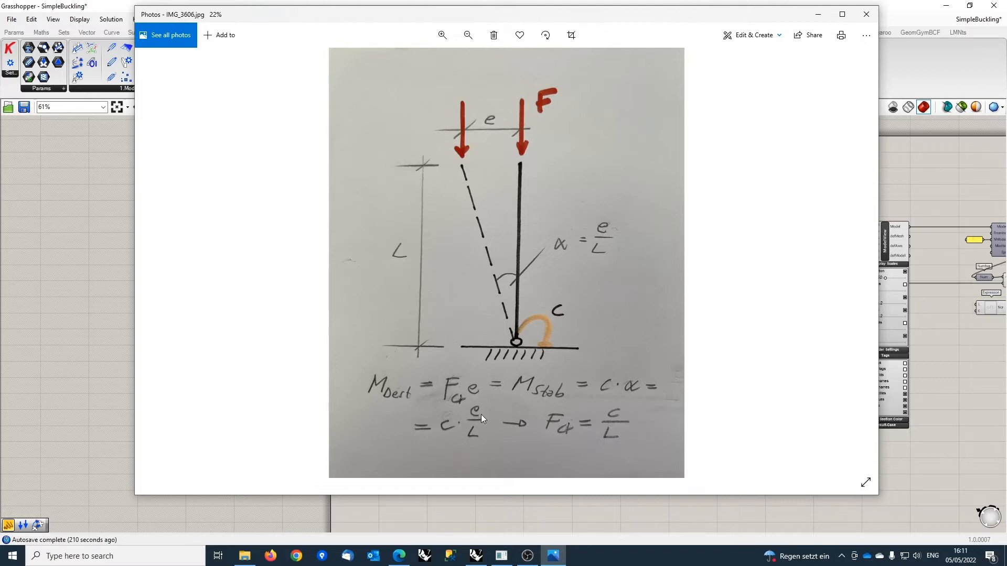
pyautogui.moveTo(467, 441)
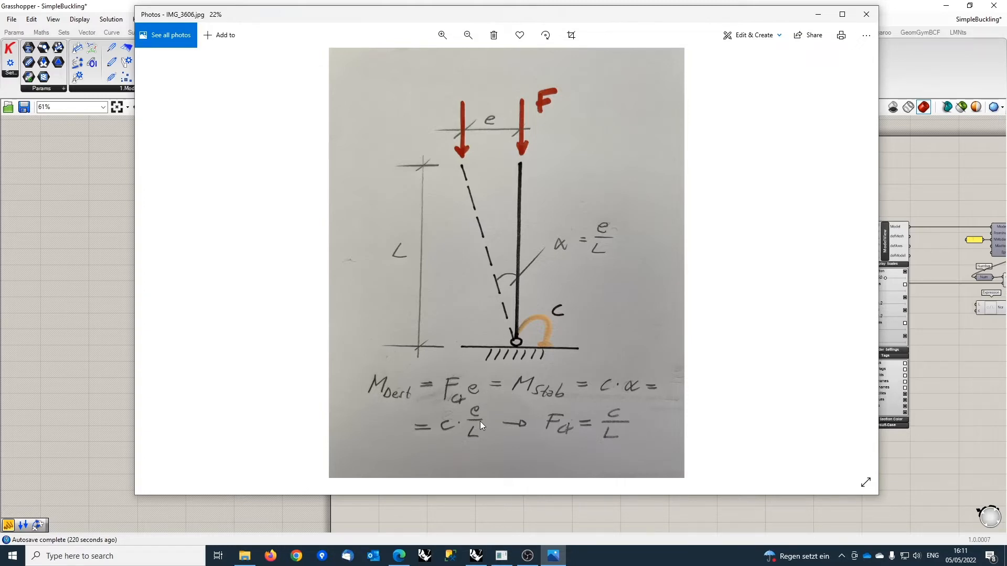
pyautogui.moveTo(564, 425)
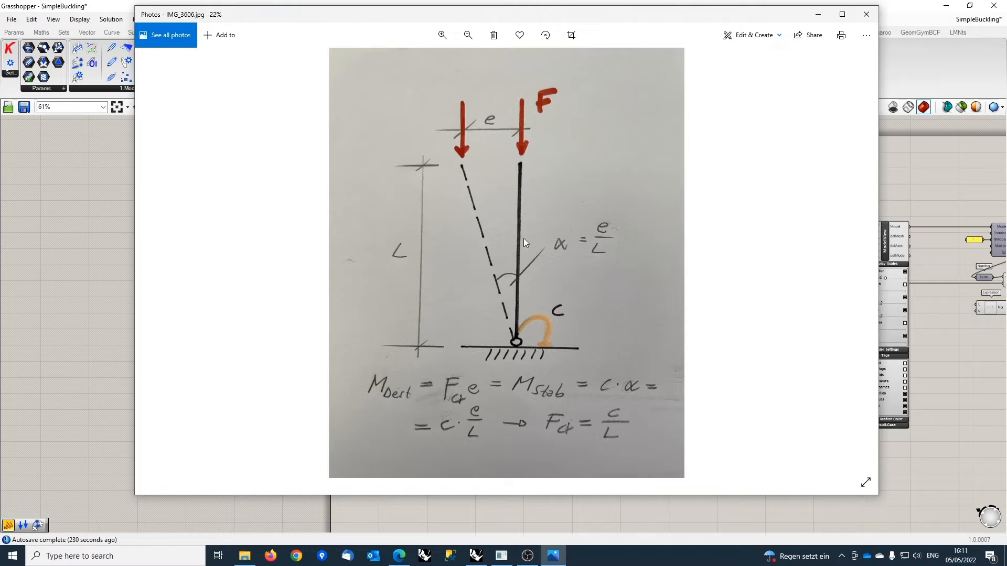
pyautogui.moveTo(629, 431)
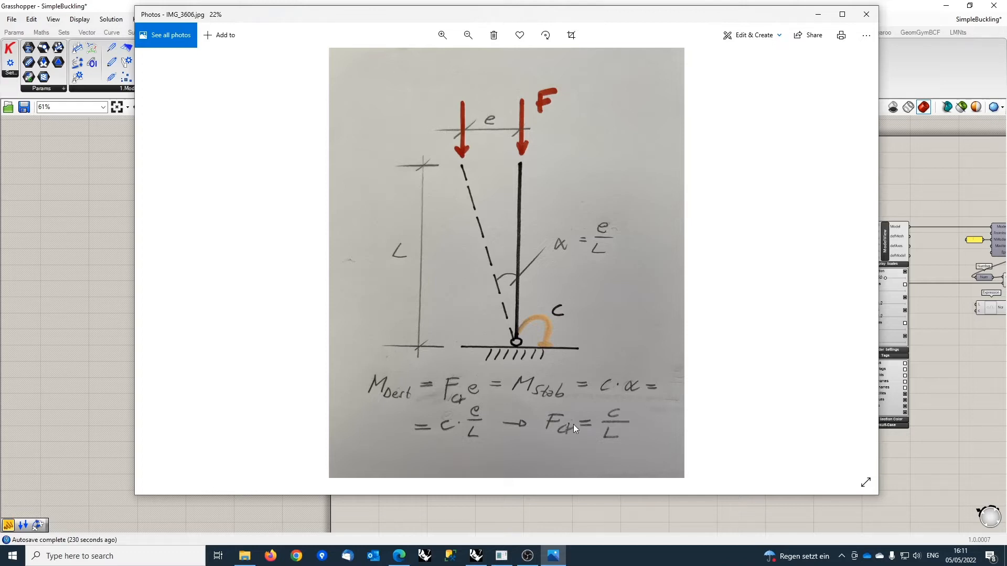
pyautogui.moveTo(564, 437)
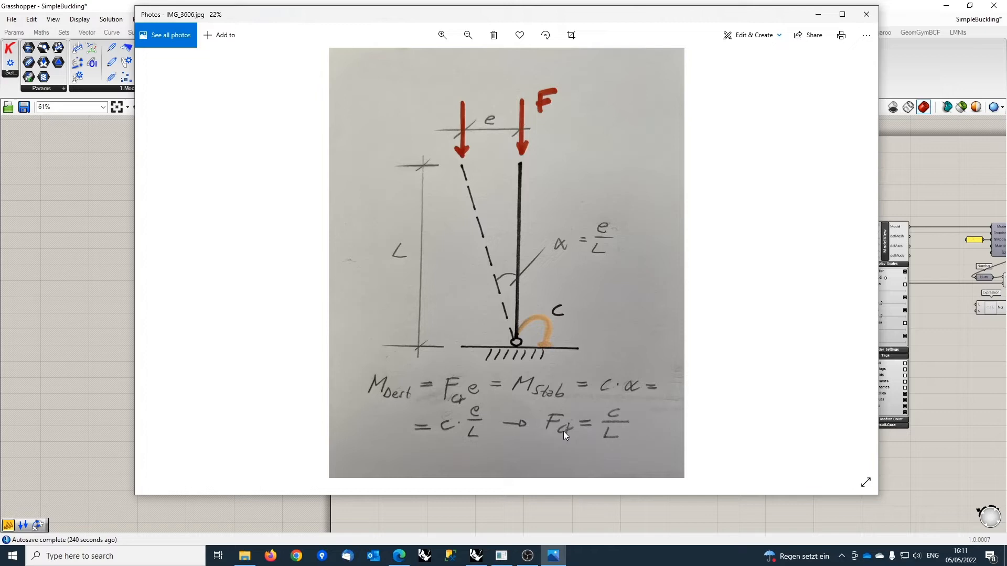
pyautogui.moveTo(608, 437)
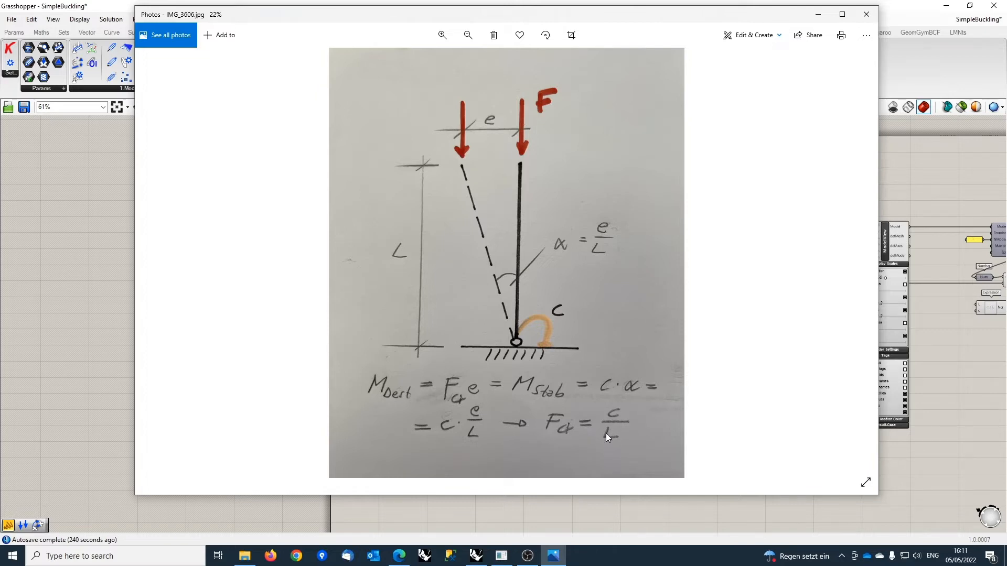
pyautogui.moveTo(580, 239)
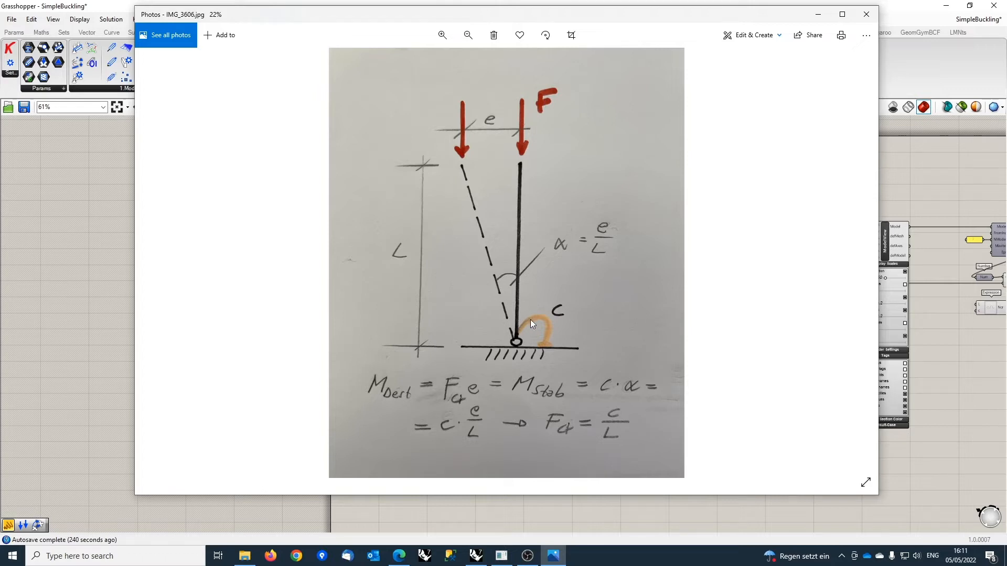
pyautogui.moveTo(551, 88)
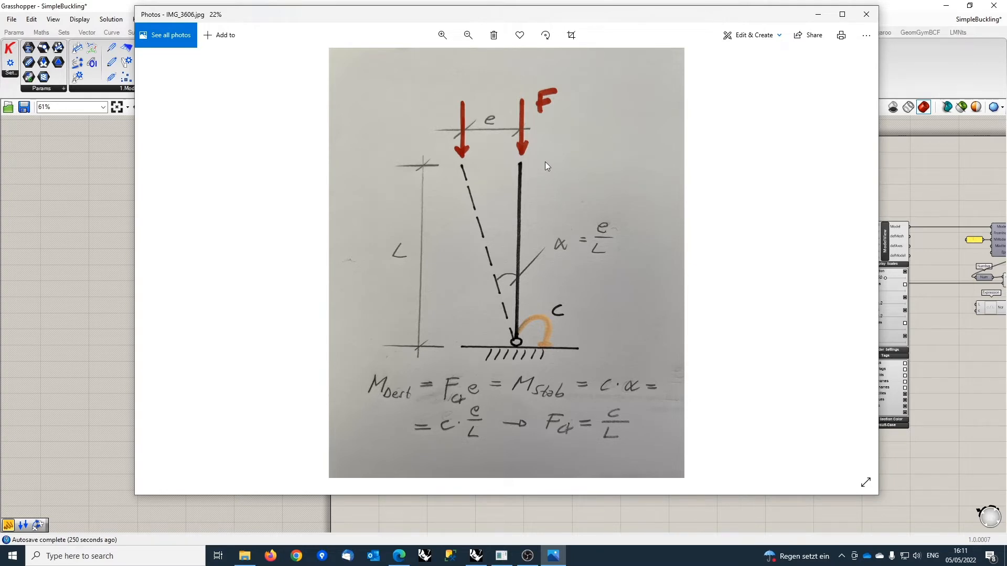
pyautogui.moveTo(527, 169)
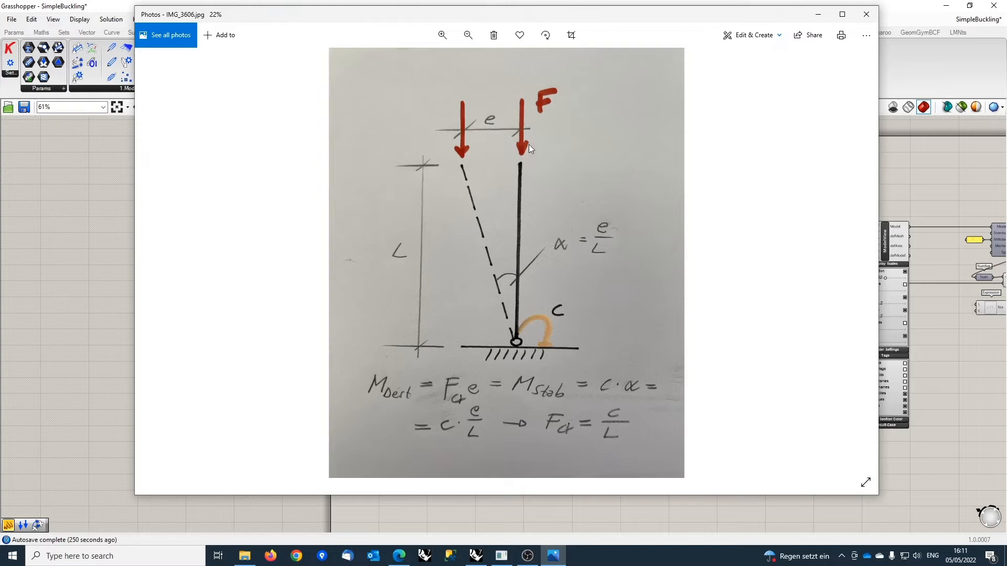
pyautogui.moveTo(523, 302)
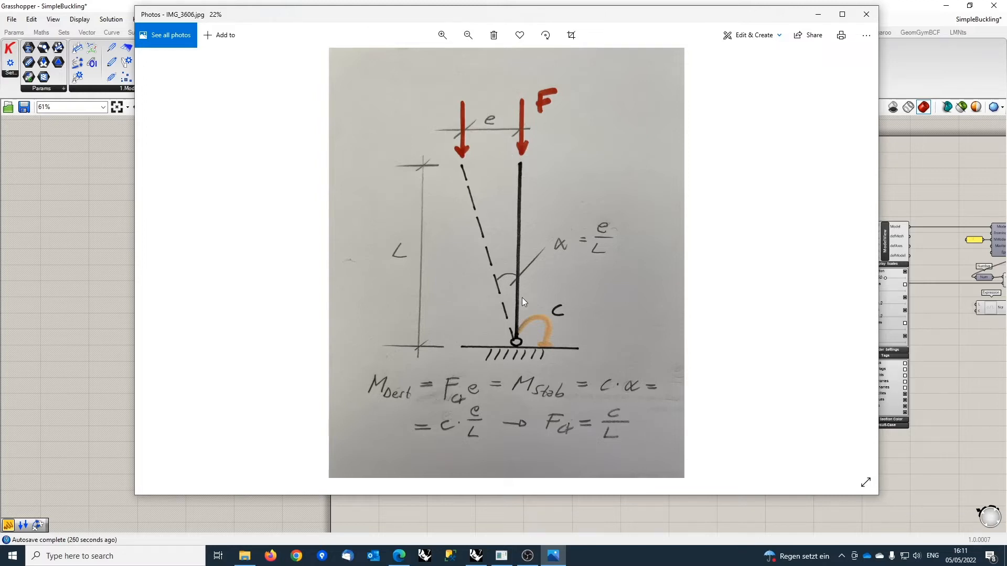
pyautogui.moveTo(589, 64)
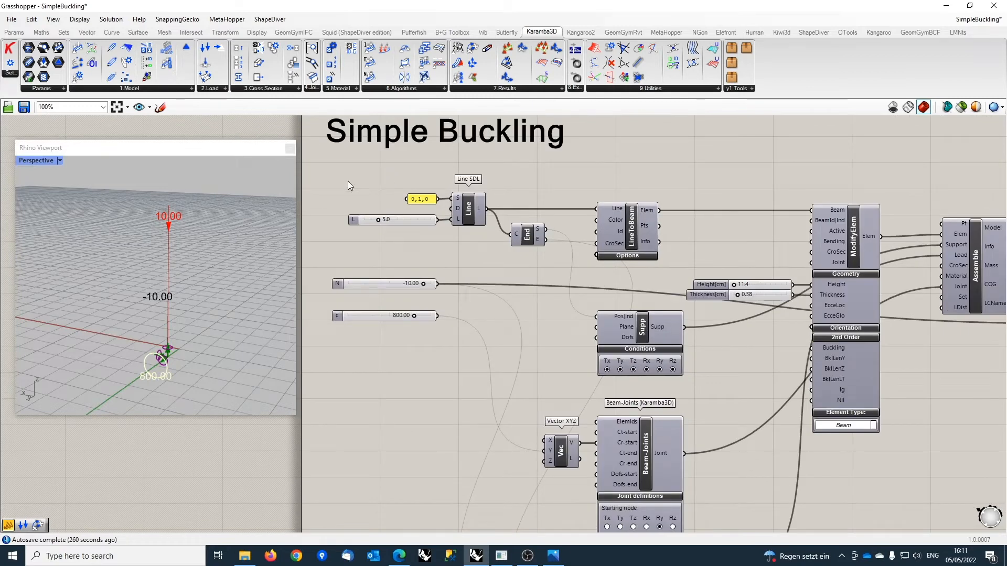
pyautogui.moveTo(519, 191)
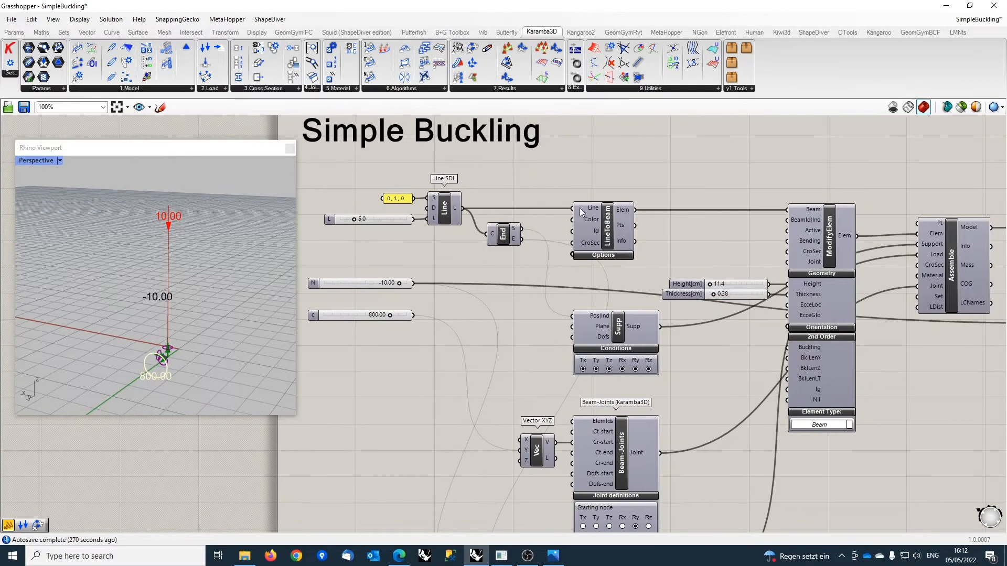
pyautogui.moveTo(603, 221)
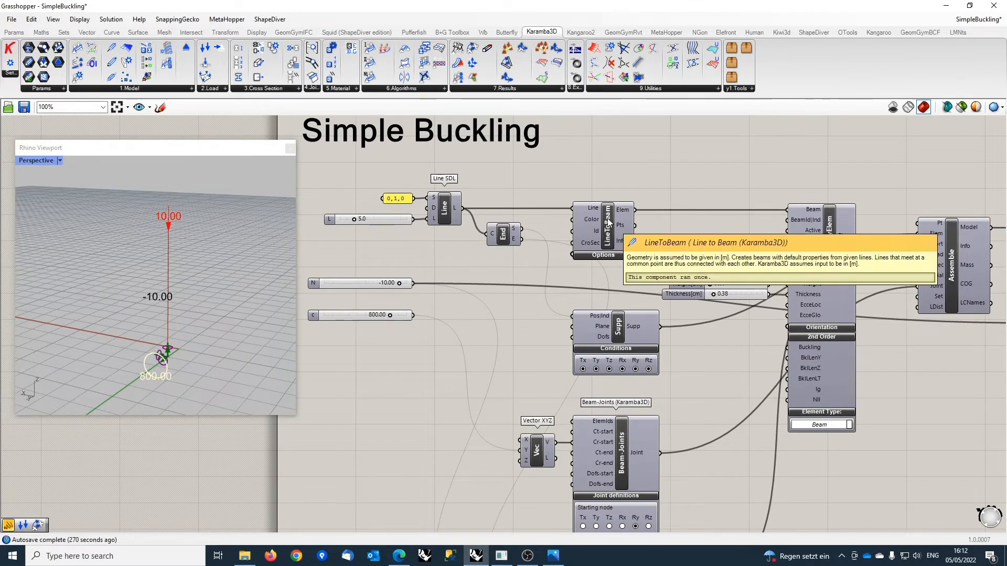
pyautogui.moveTo(635, 220)
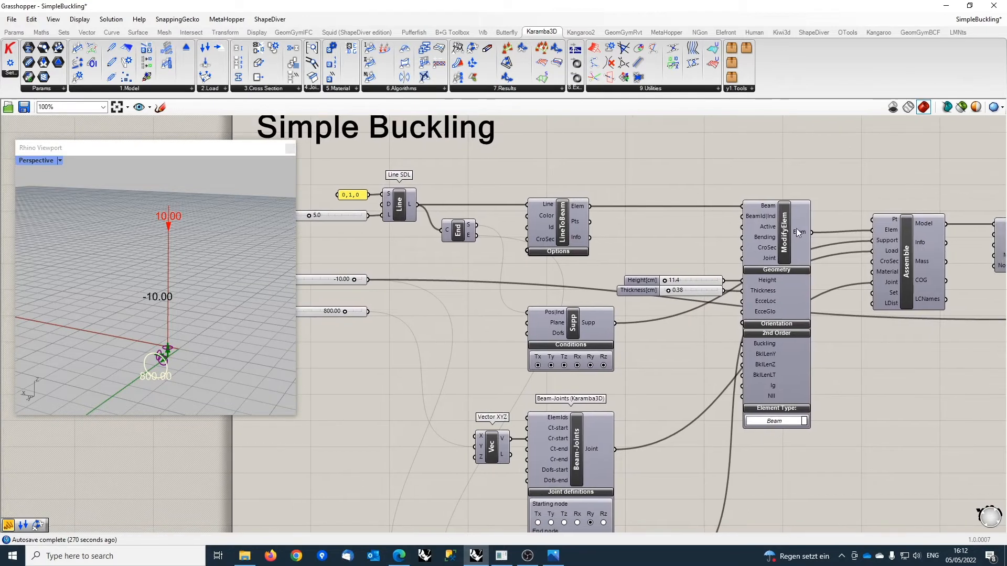
pyautogui.moveTo(786, 231)
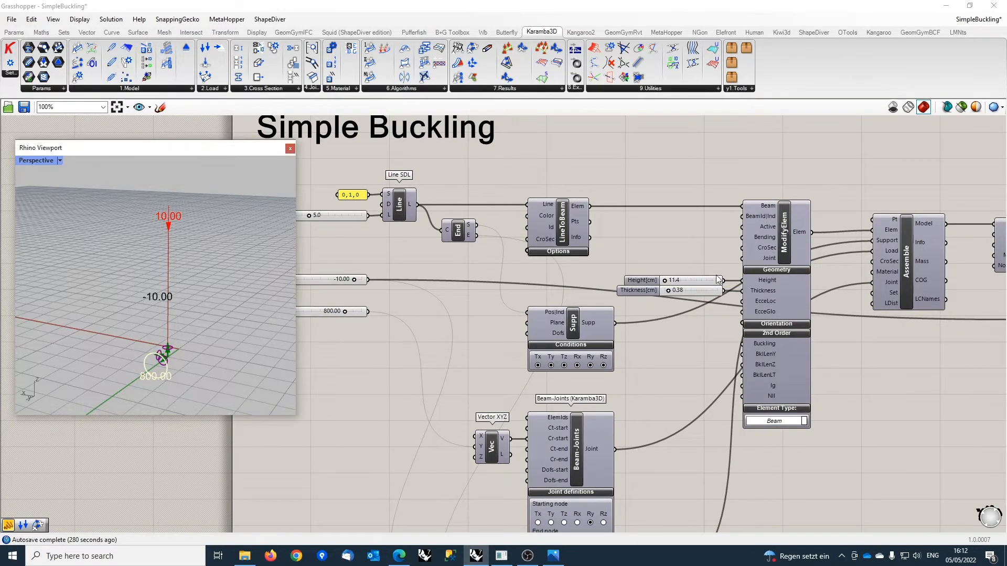
pyautogui.moveTo(783, 282)
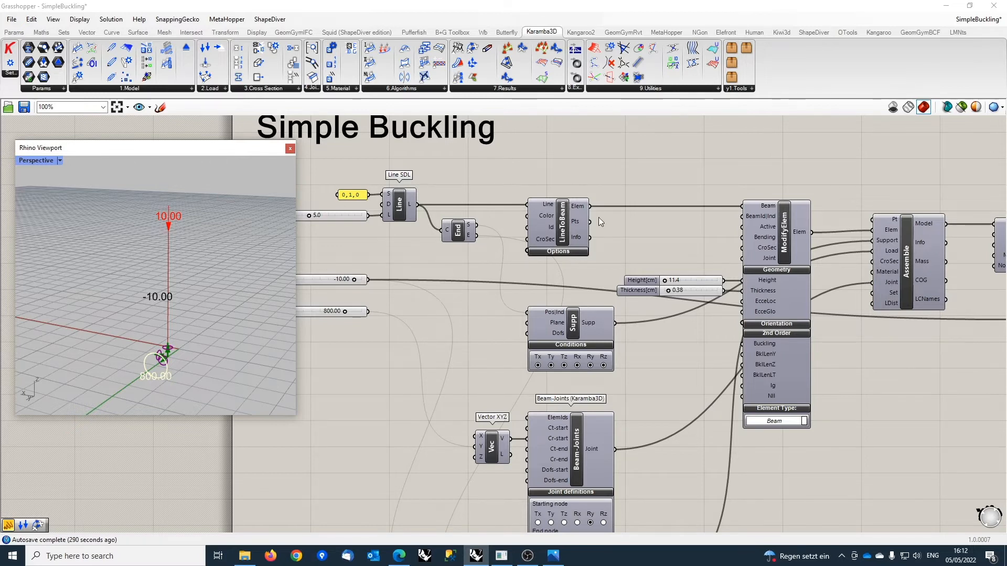
pyautogui.moveTo(807, 260)
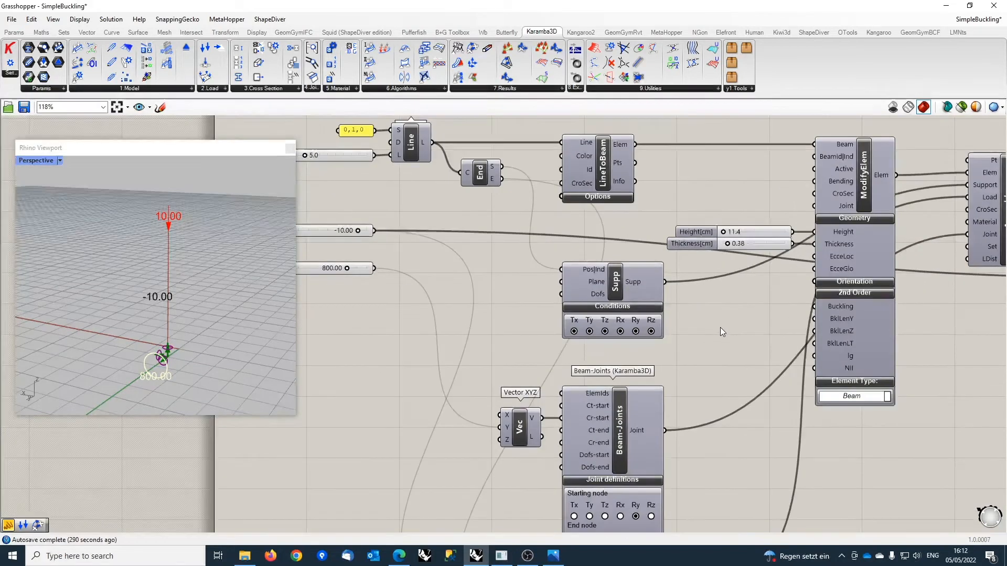
pyautogui.moveTo(585, 255)
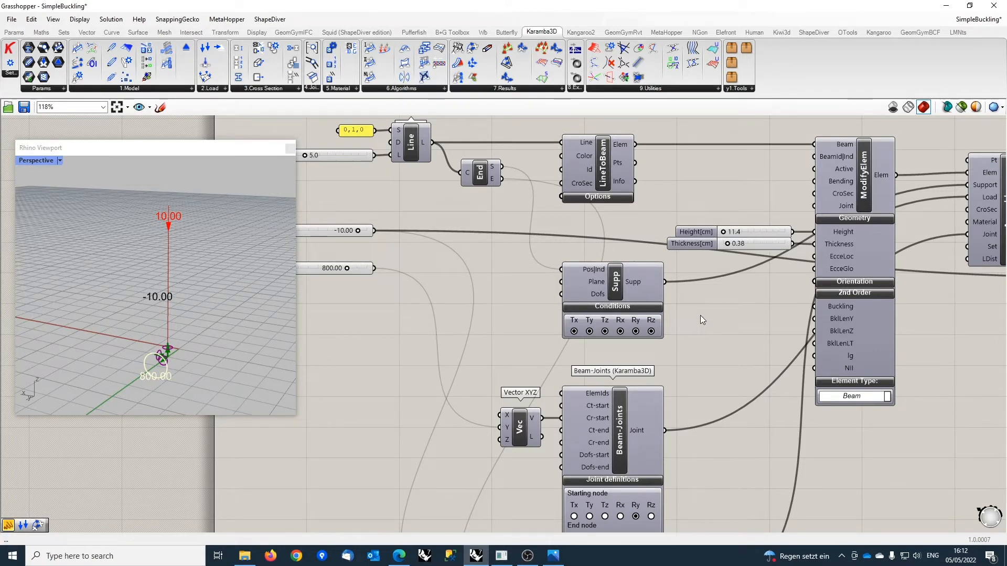
pyautogui.moveTo(580, 347)
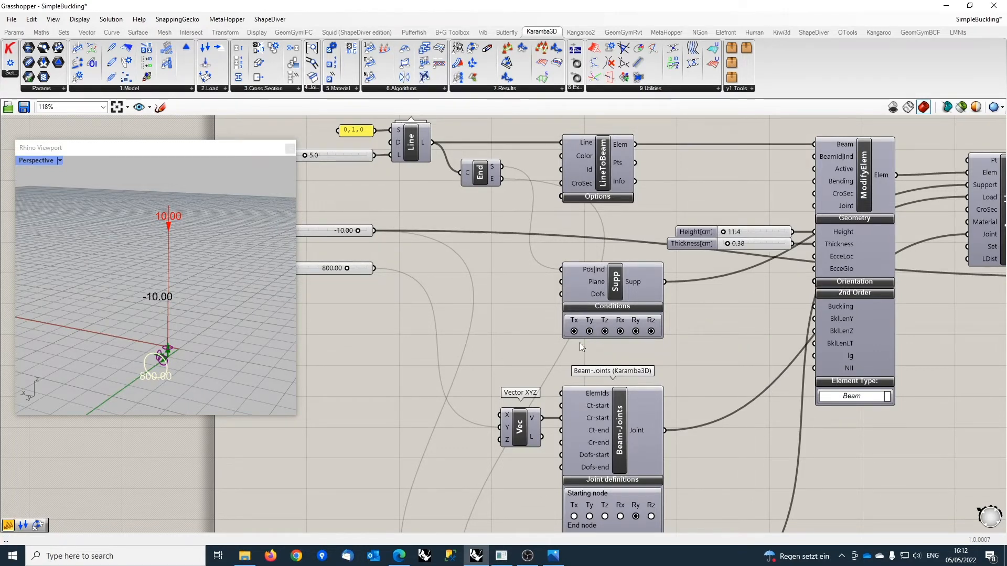
pyautogui.moveTo(626, 299)
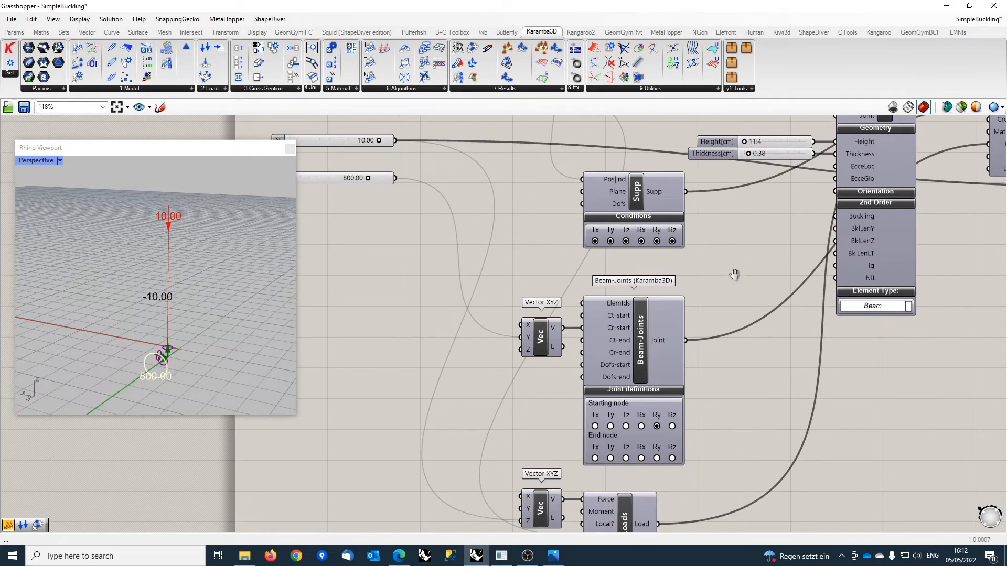
pyautogui.moveTo(649, 366)
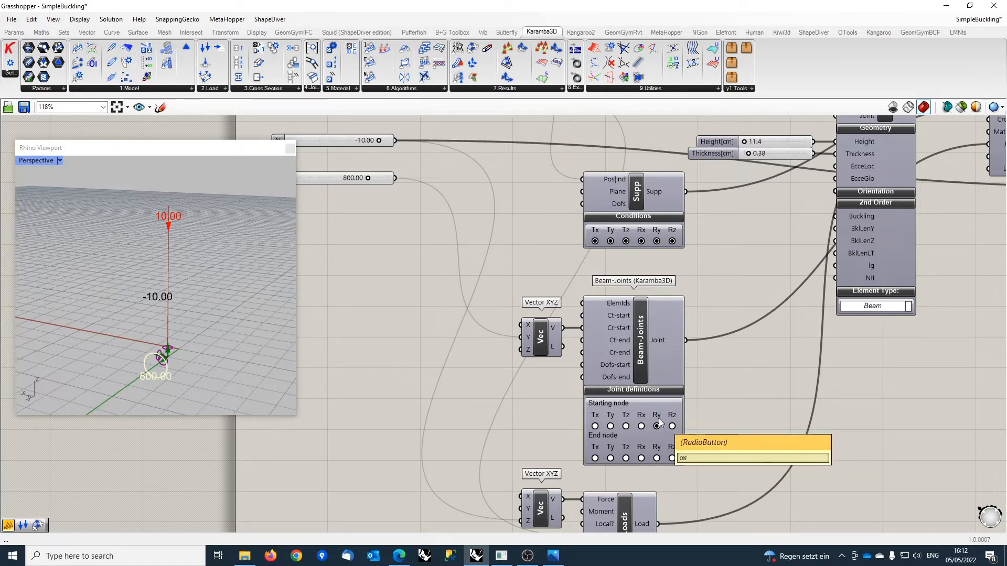
pyautogui.moveTo(623, 330)
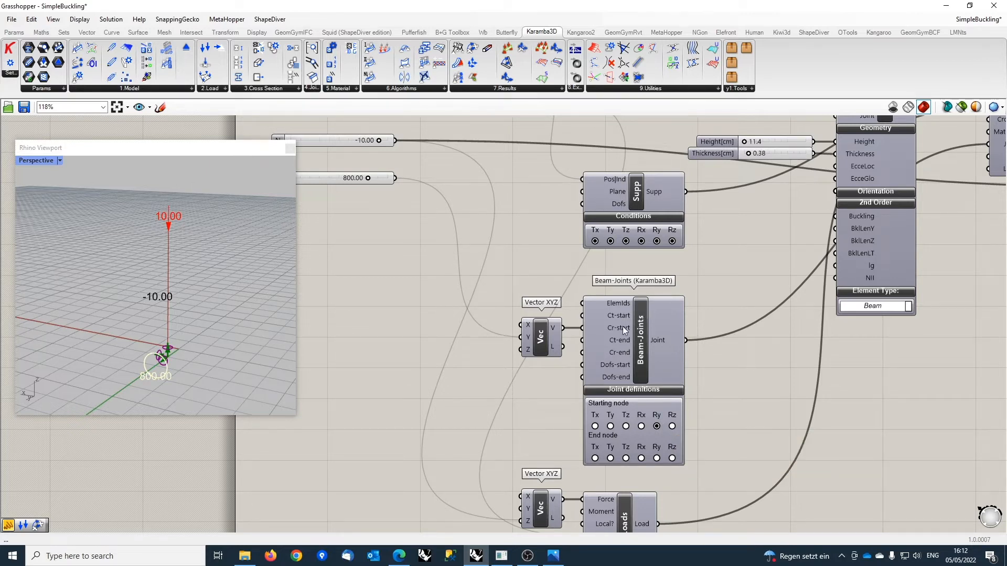
pyautogui.moveTo(619, 328)
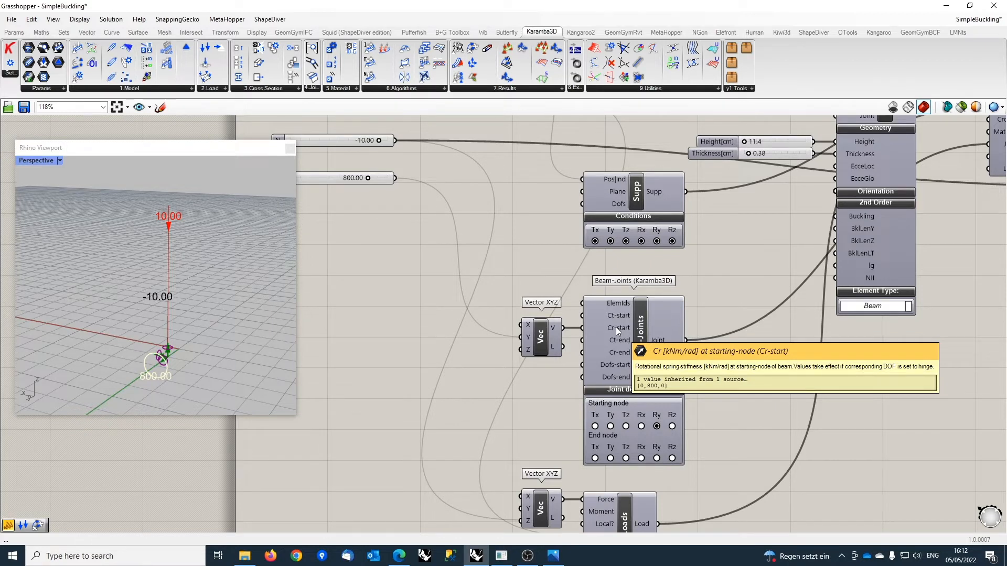
# Scroll the canvas to review the LineToBeam, ModifyElem, Supports and Beam-Joints components.
pyautogui.scroll(-3)
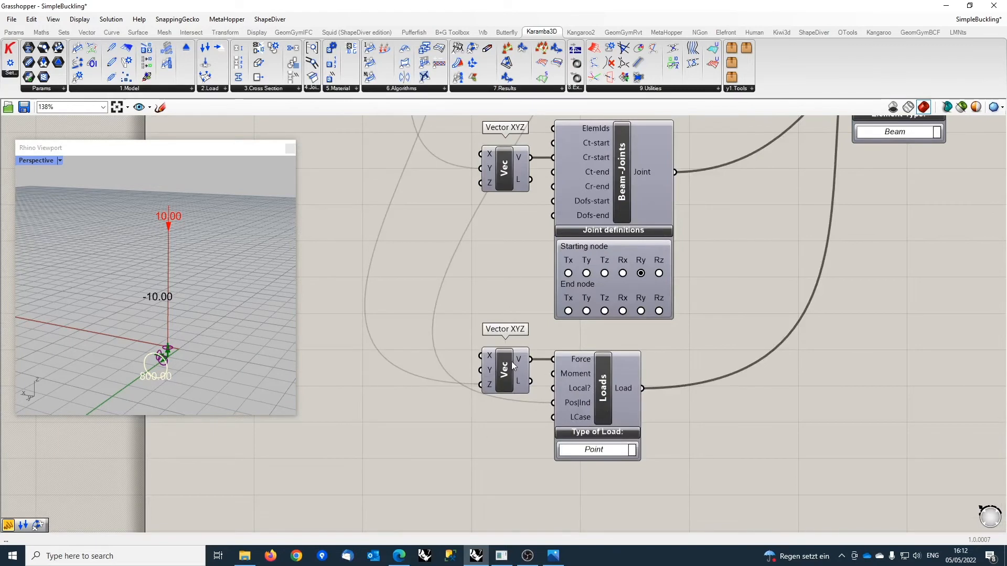
pyautogui.moveTo(518, 361)
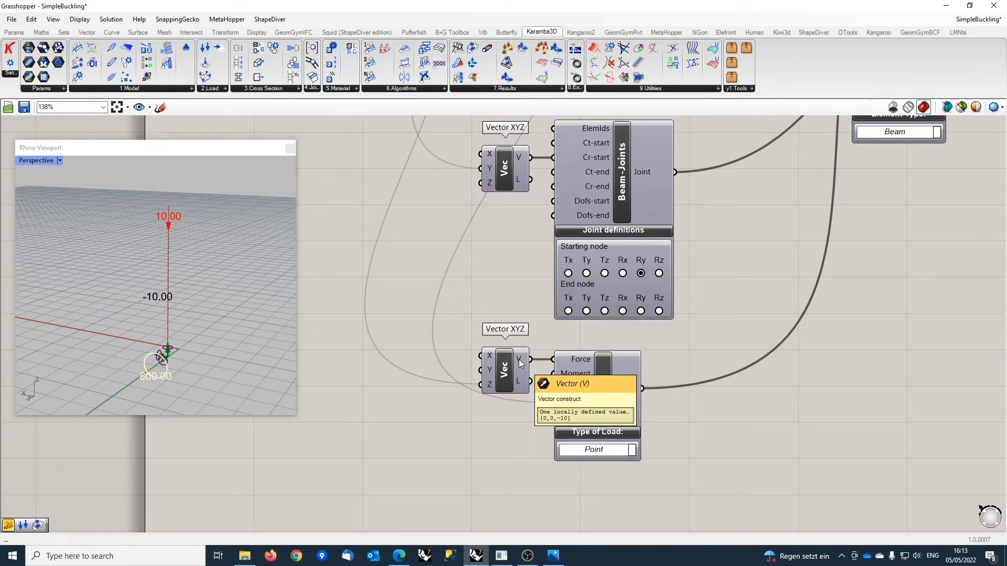
pyautogui.moveTo(581, 360)
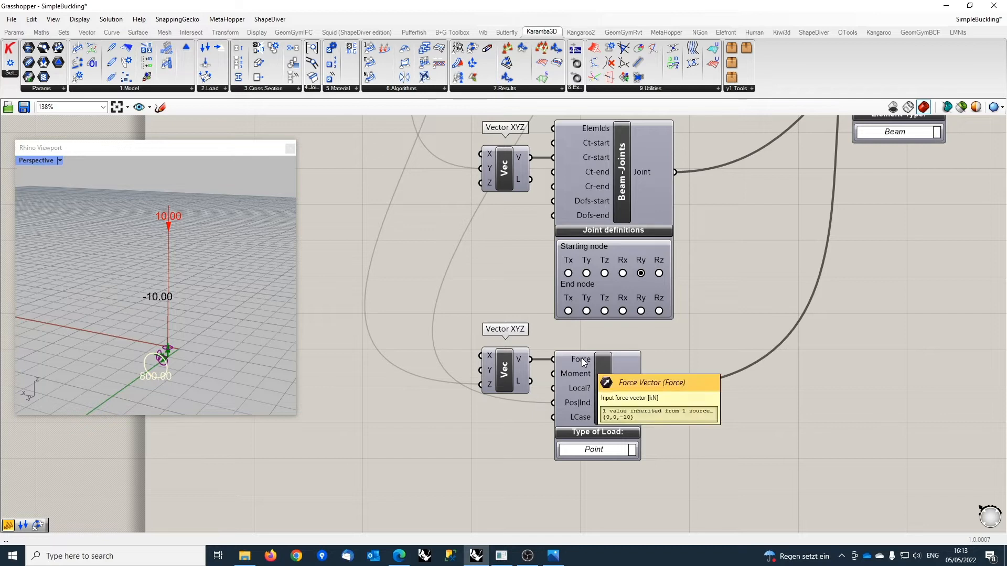
pyautogui.moveTo(580, 404)
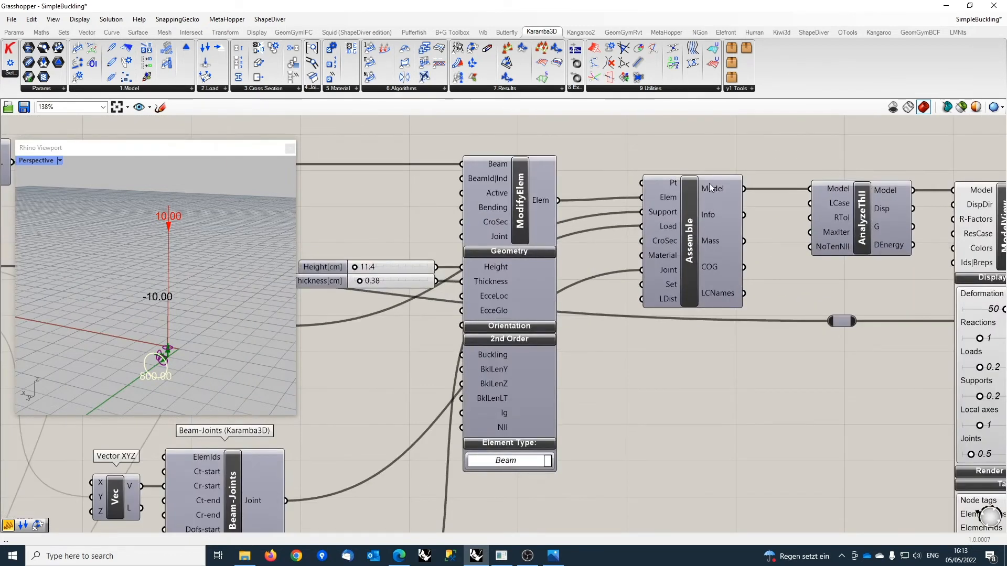
pyautogui.moveTo(712, 189)
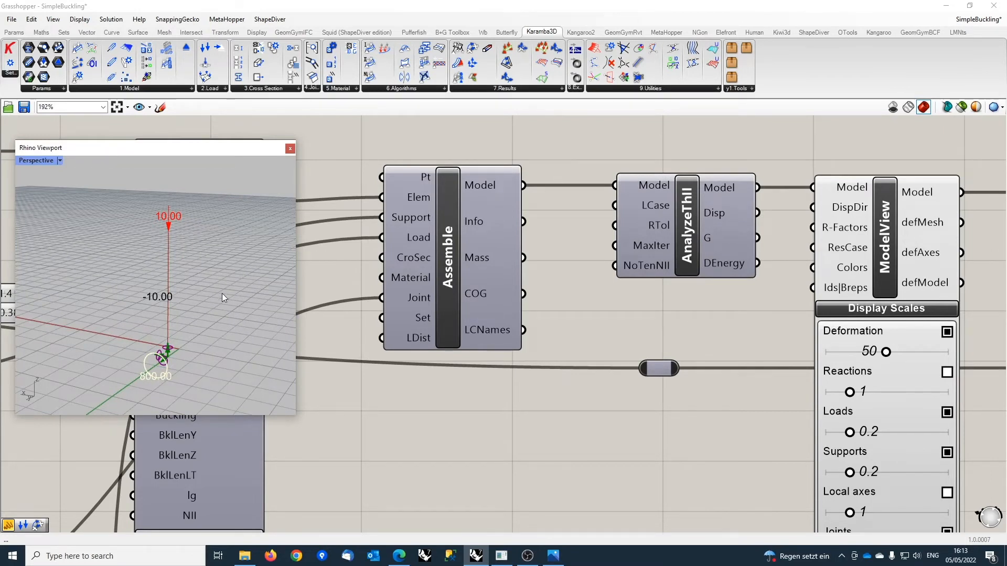
pyautogui.moveTo(219, 350)
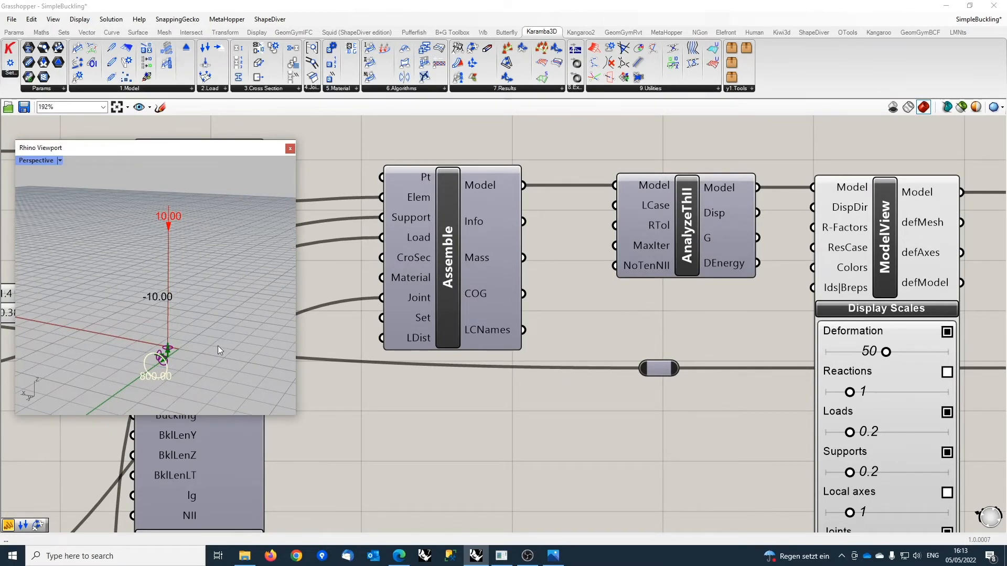
pyautogui.moveTo(200, 256)
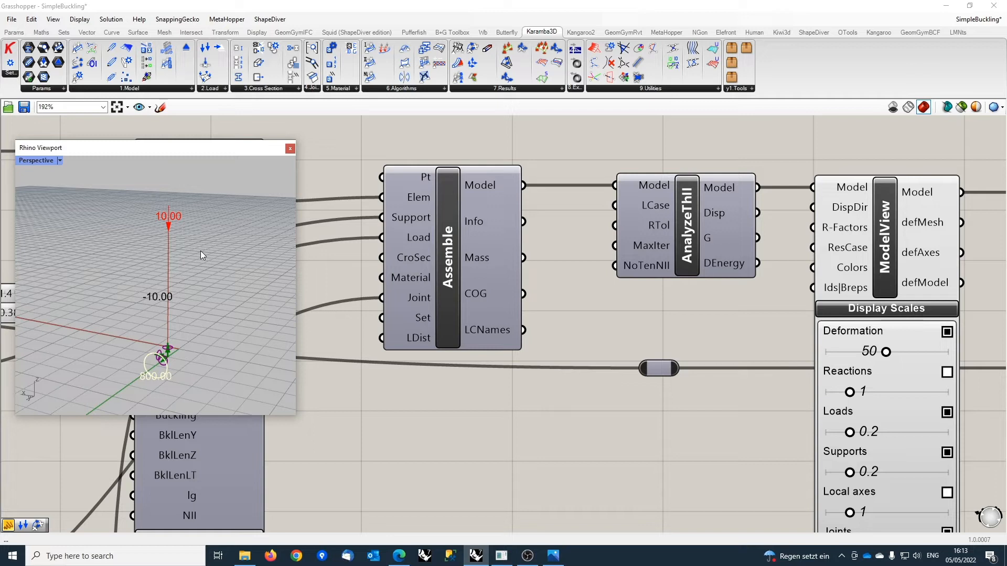
pyautogui.moveTo(423, 337)
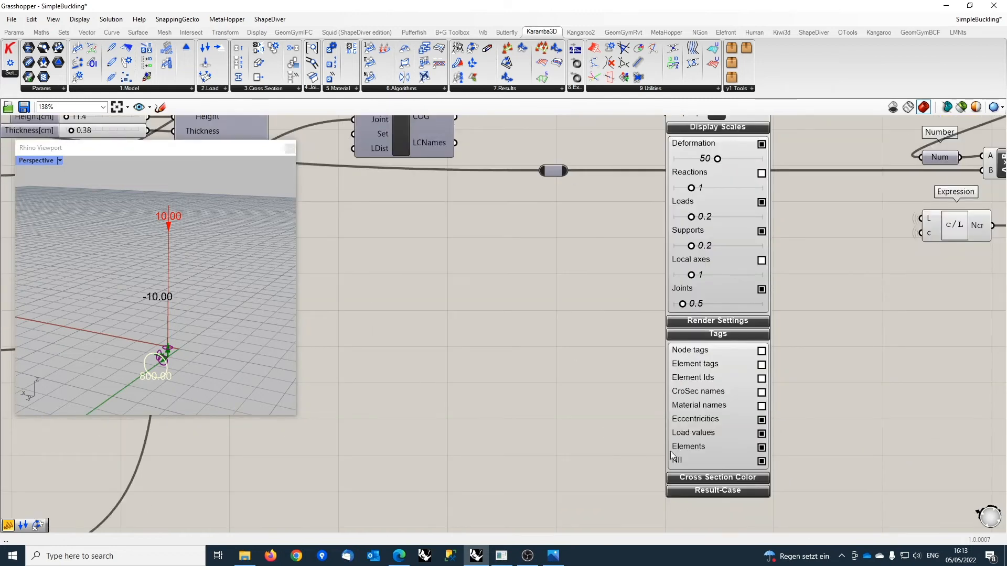
pyautogui.moveTo(761, 462)
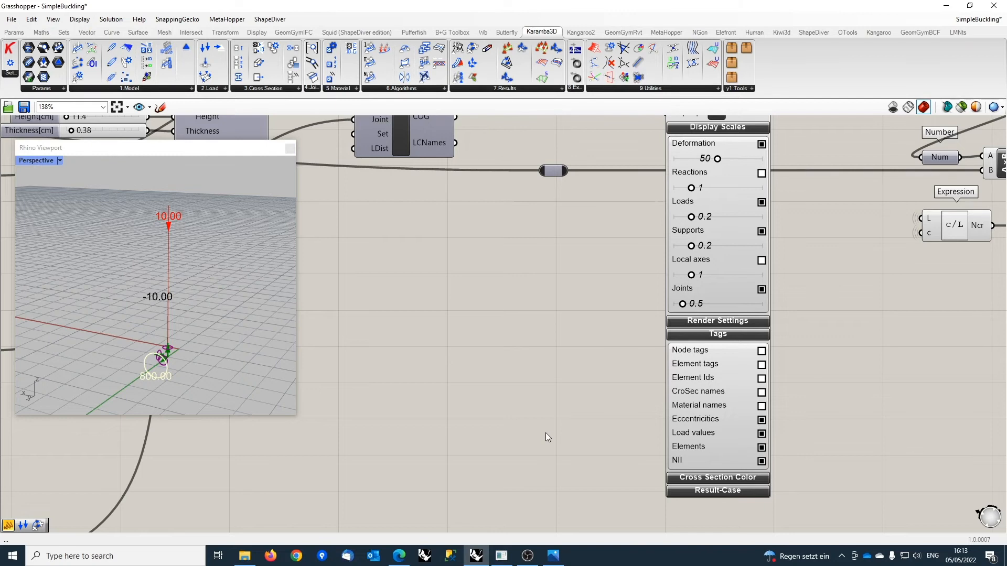
pyautogui.scroll(-3)
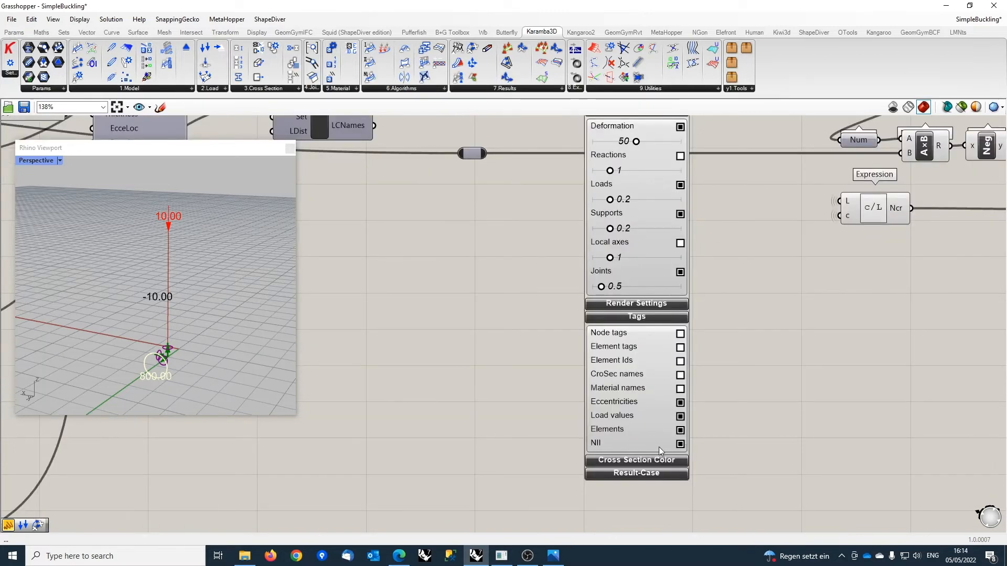
pyautogui.moveTo(658, 446)
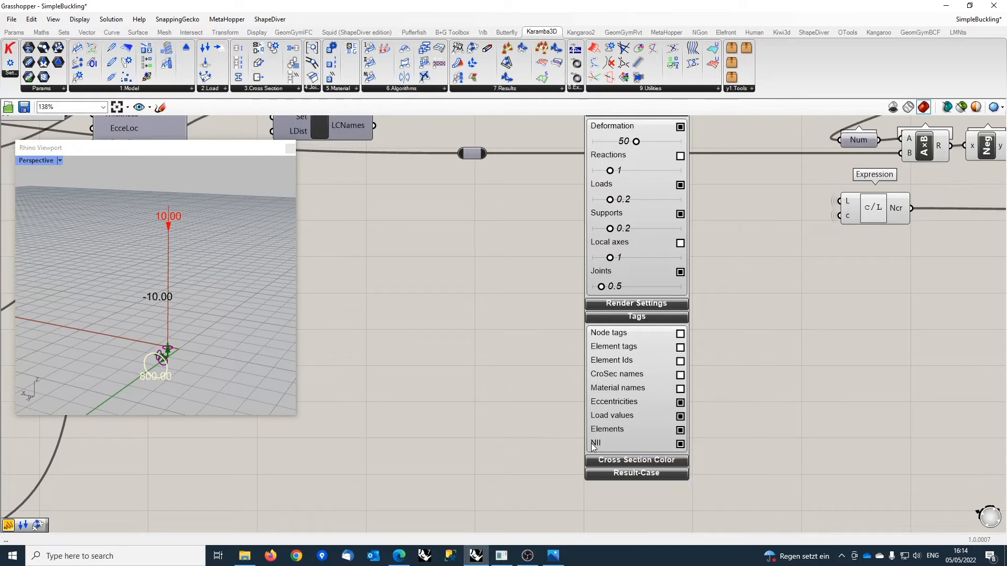
pyautogui.moveTo(595, 444)
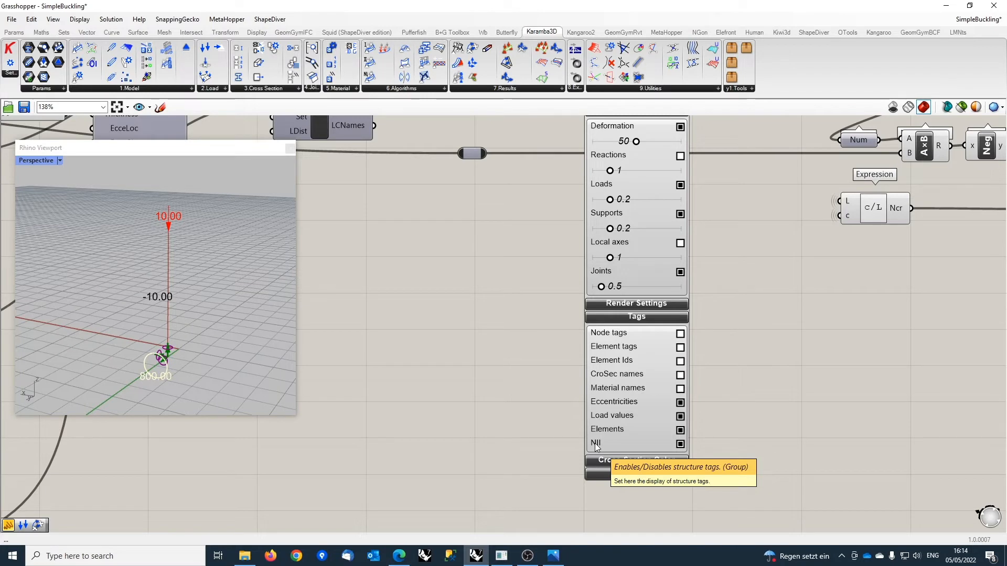
pyautogui.scroll(-3)
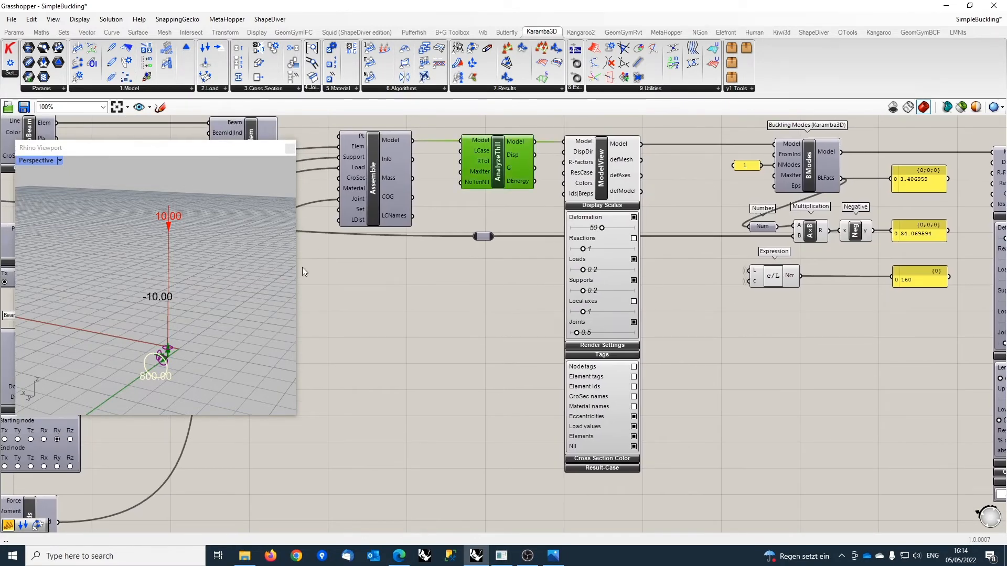
# Start attaching a ModelView and BeamView to the BModes Model output.
pyautogui.click(635, 446)
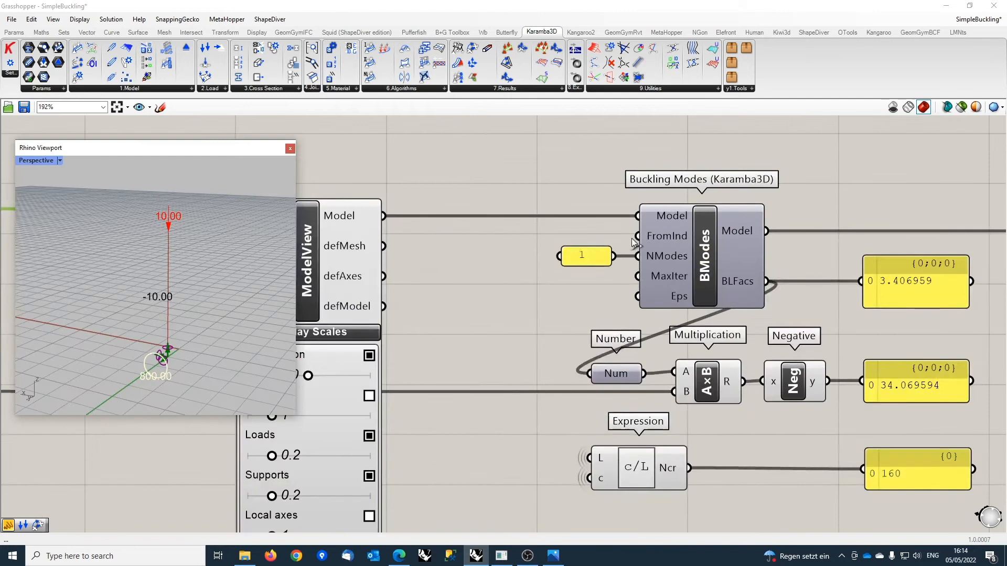
pyautogui.moveTo(603, 230)
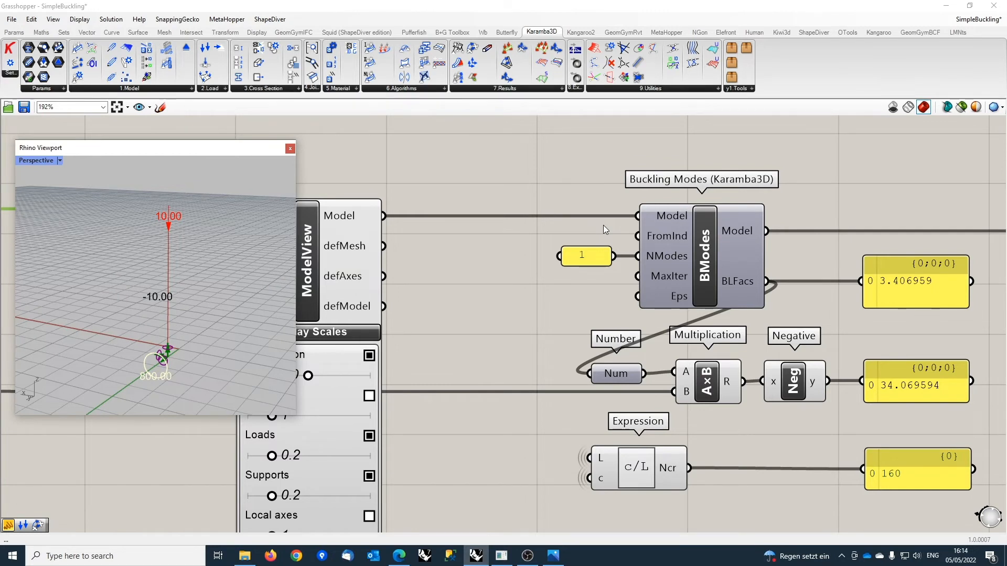
pyautogui.moveTo(656, 258)
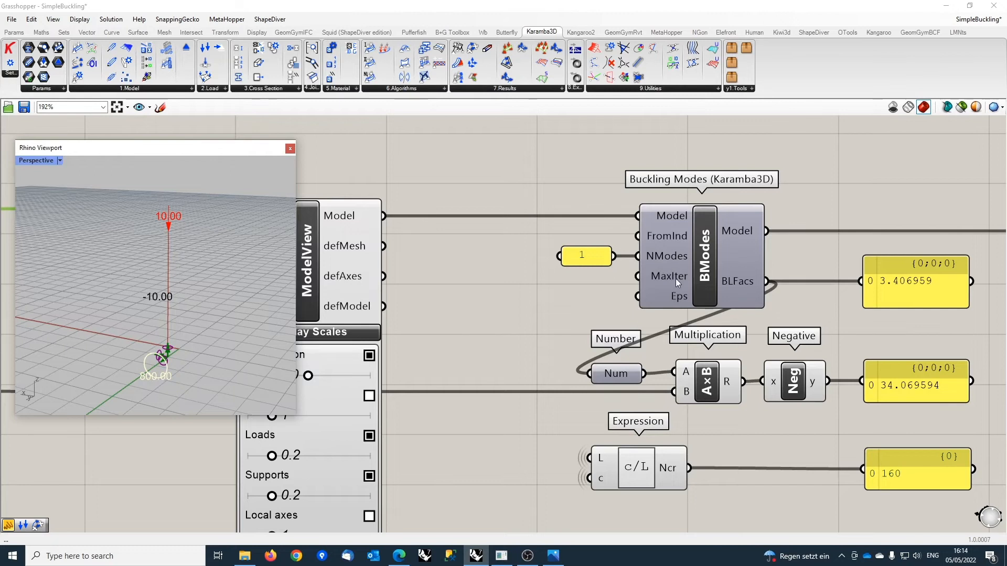
pyautogui.moveTo(678, 296)
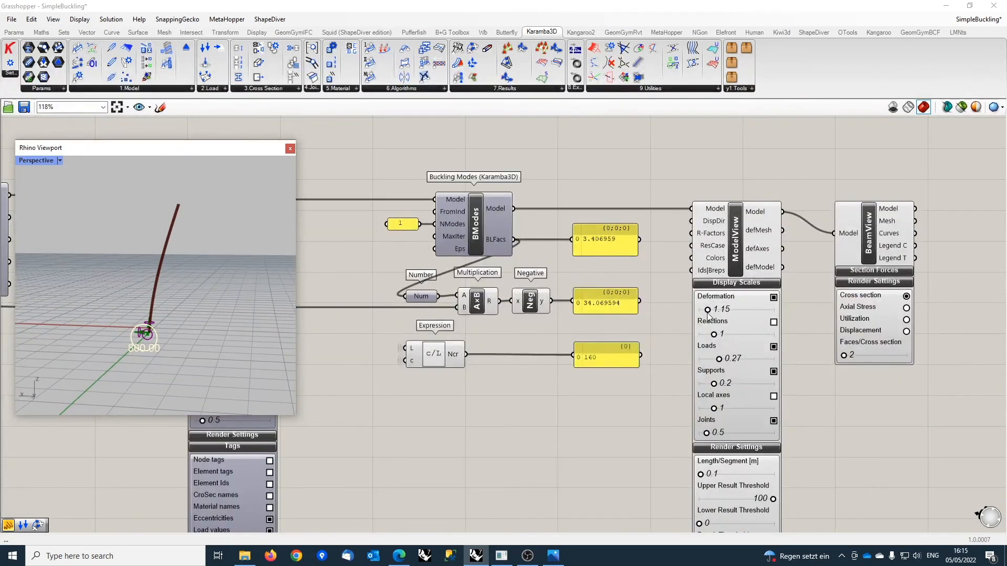
# Raise the ModelView Deformation scale to 1.86 and zoom out on the canvas.
pyautogui.moveTo(706, 309); pyautogui.dragTo(712, 309)
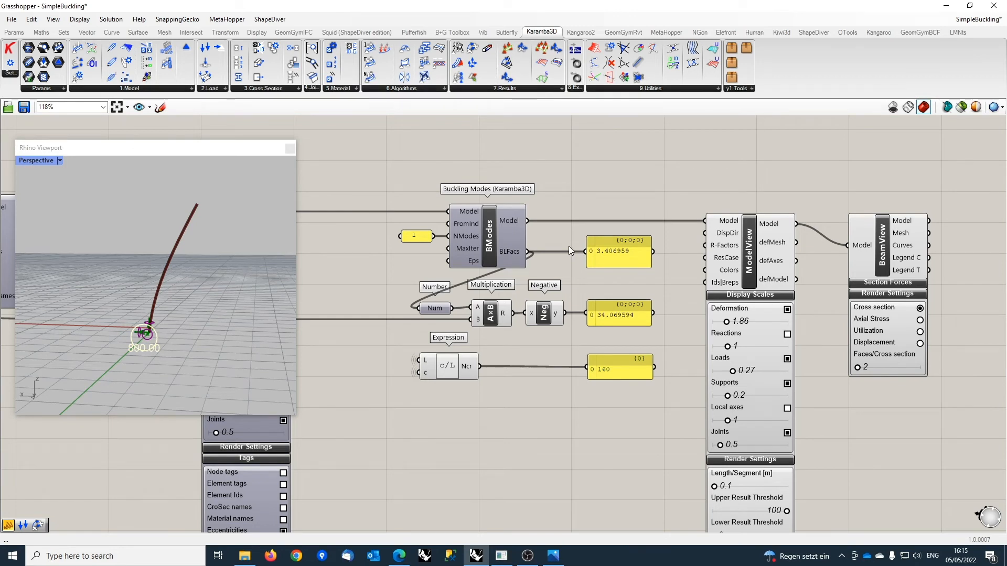
pyautogui.moveTo(609, 251)
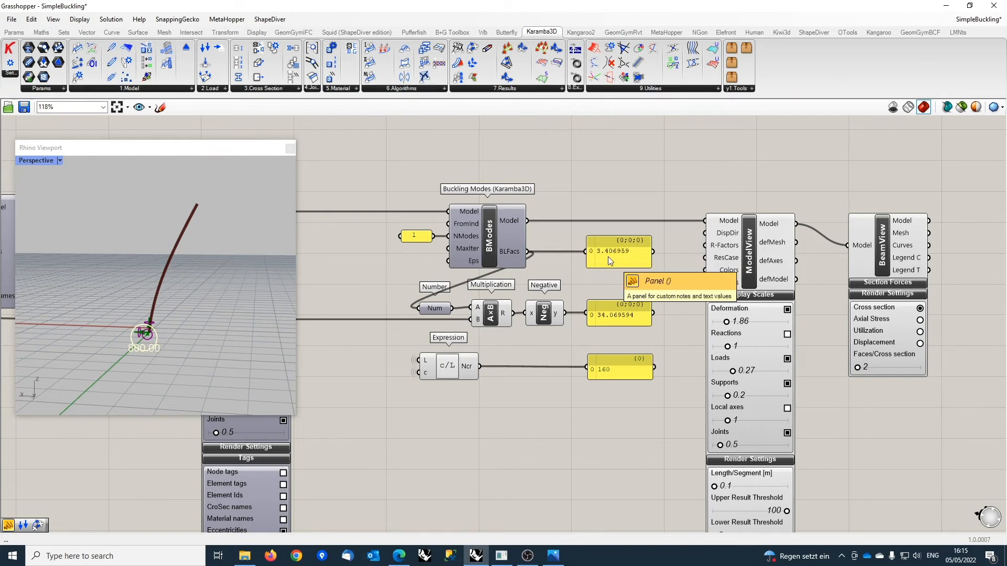
pyautogui.scroll(-3)
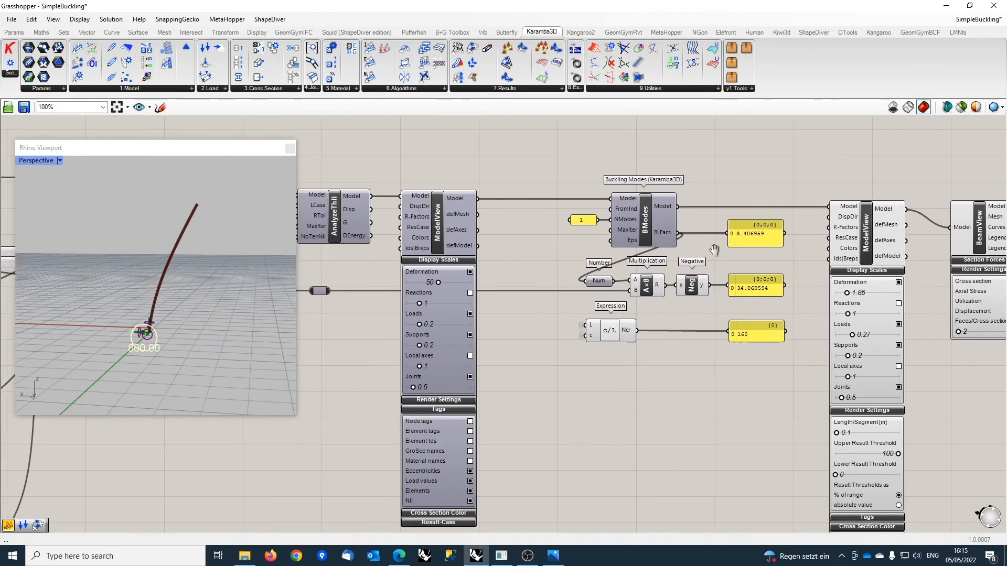
pyautogui.scroll(-3)
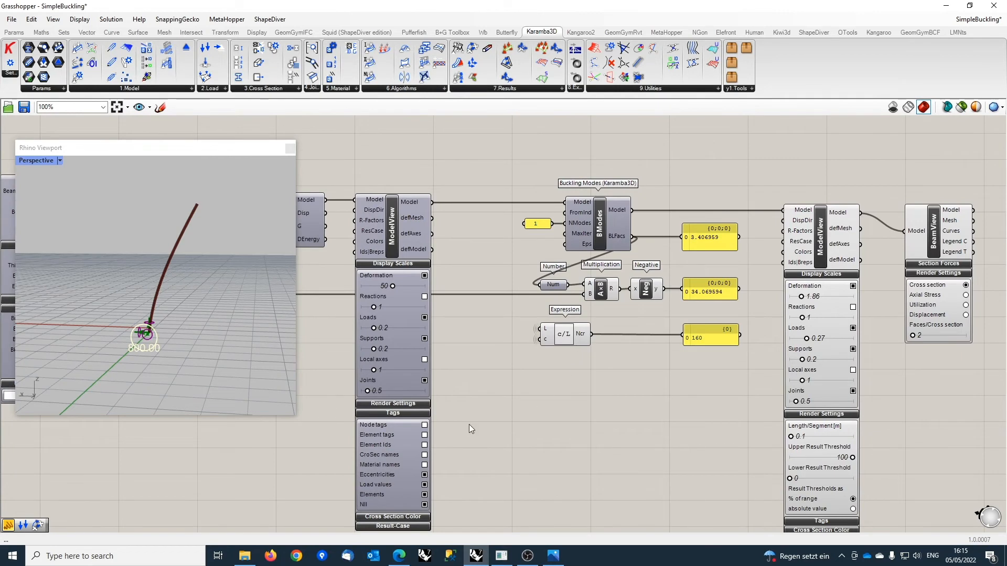
pyautogui.moveTo(630, 205)
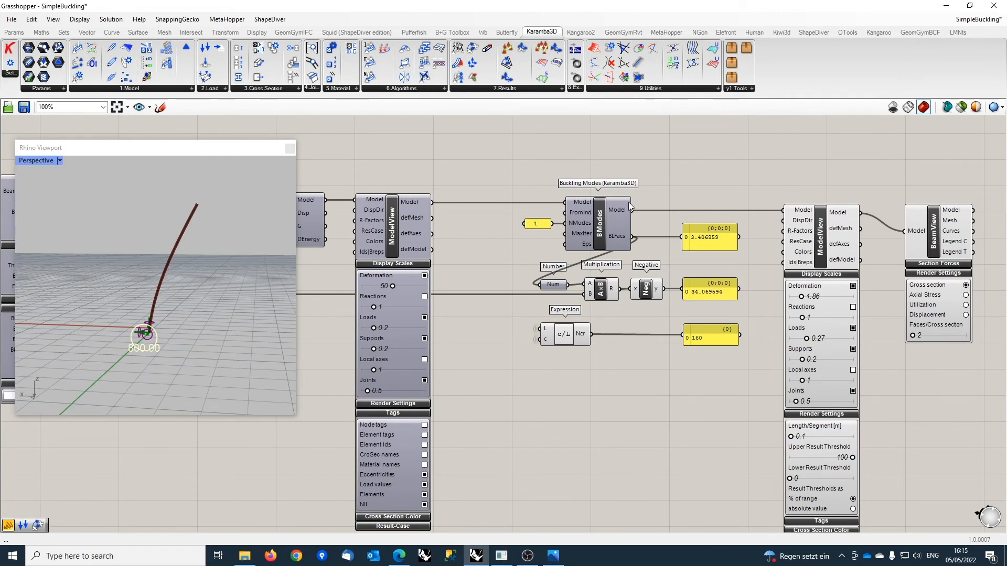
pyautogui.moveTo(602, 358)
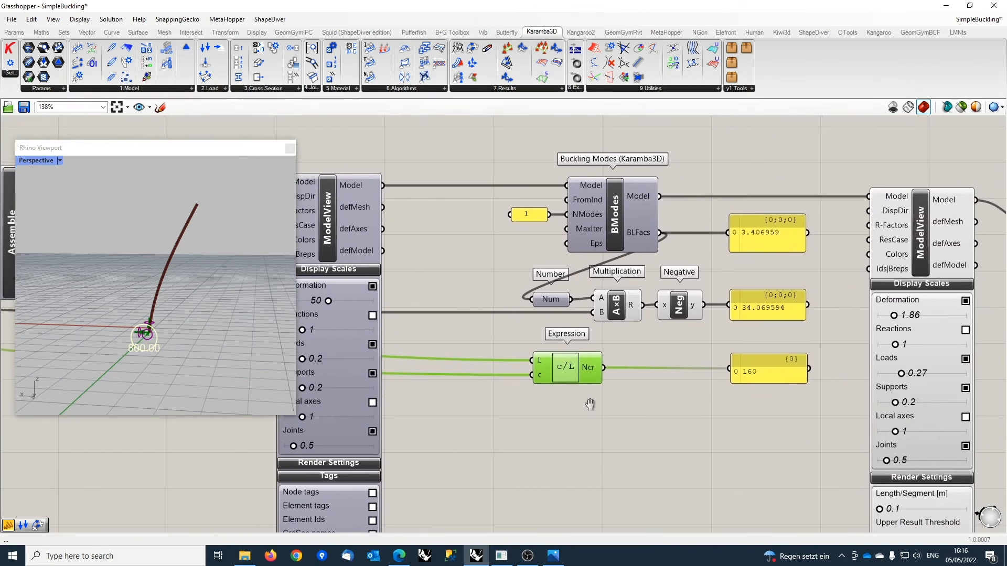
pyautogui.scroll(3)
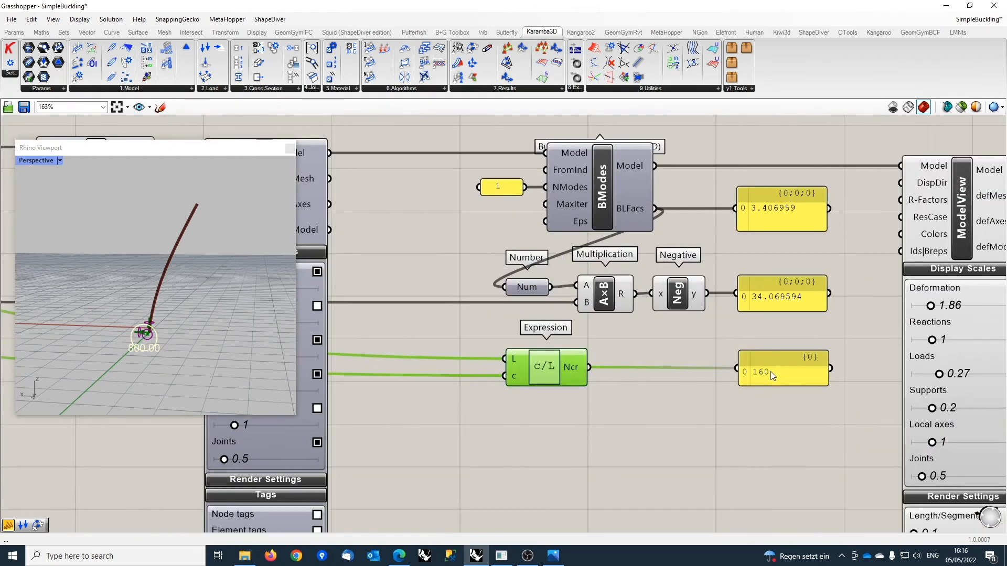
pyautogui.moveTo(763, 372)
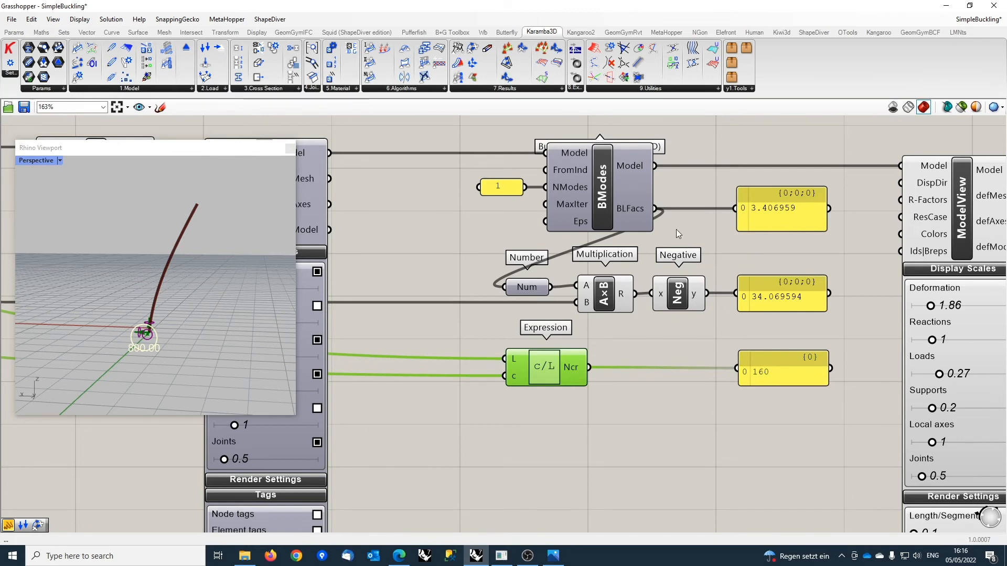
pyautogui.moveTo(744, 243)
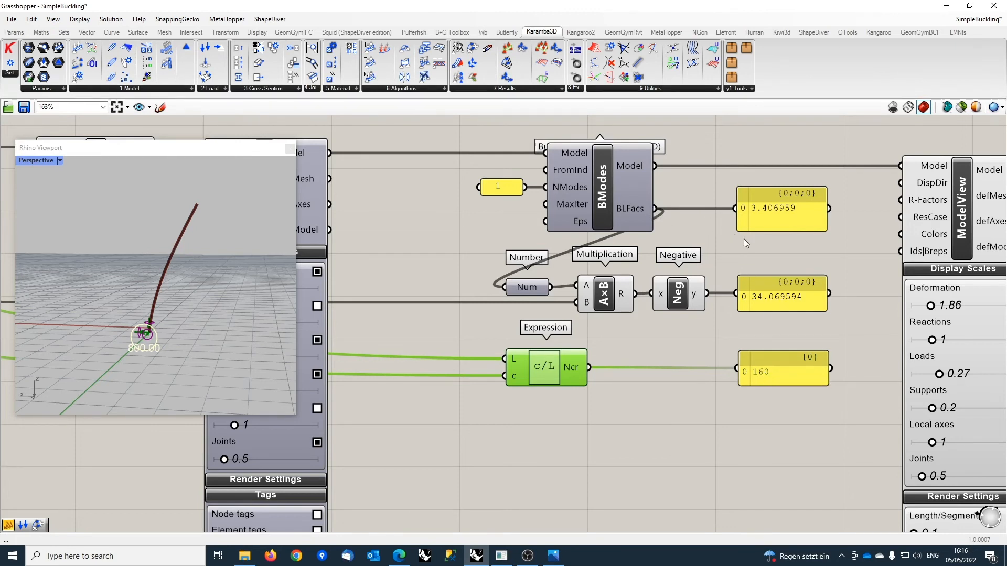
pyautogui.moveTo(628, 209)
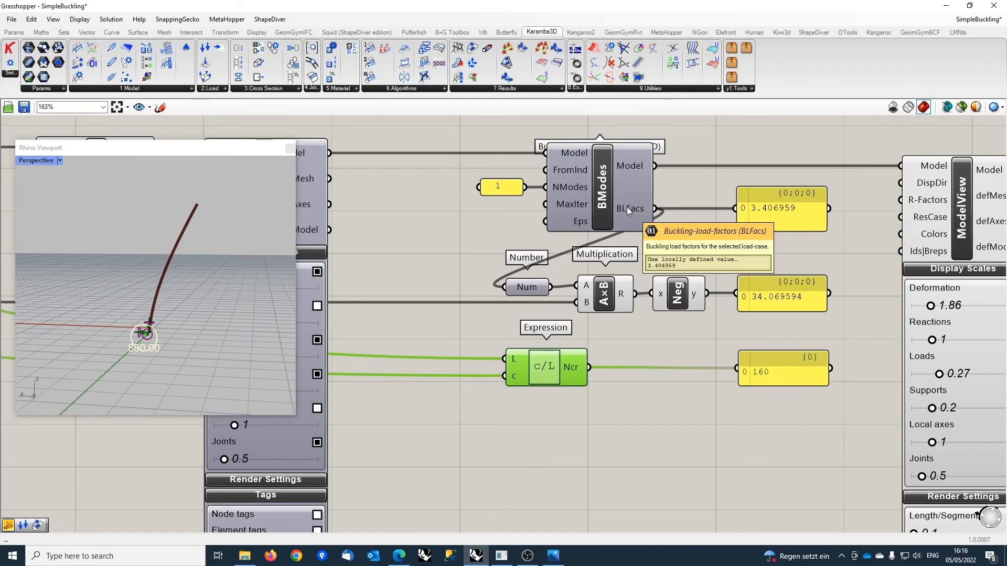
pyautogui.moveTo(763, 307)
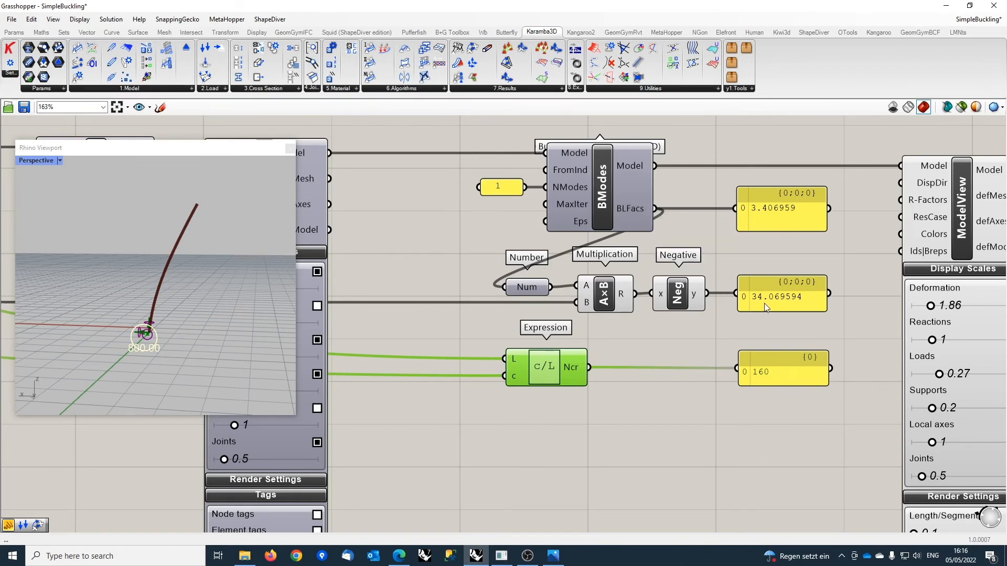
pyautogui.moveTo(764, 304)
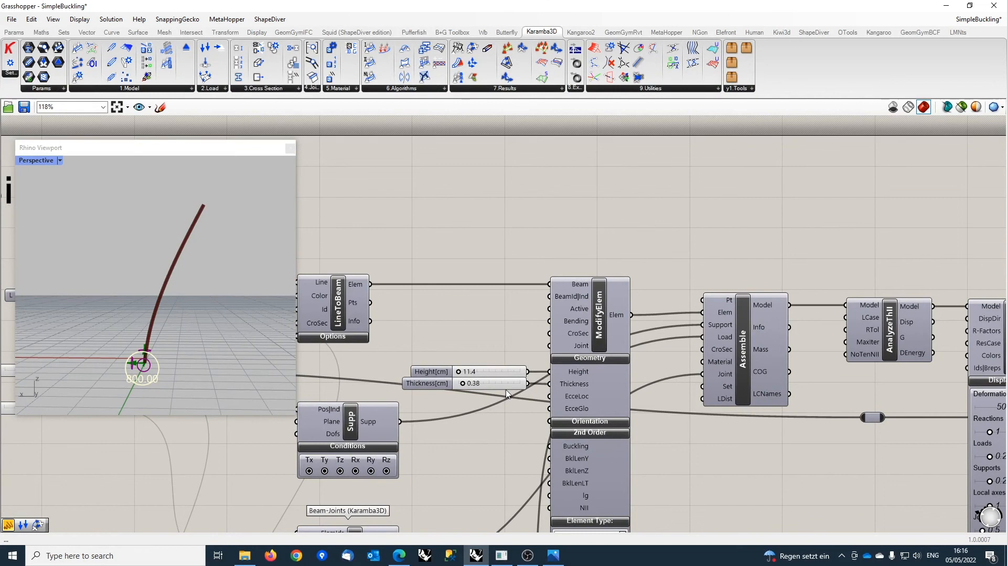
# Set section Height to 200 cm and Thickness to 5.00 cm, checking the critical load panels.
pyautogui.scroll(-3)
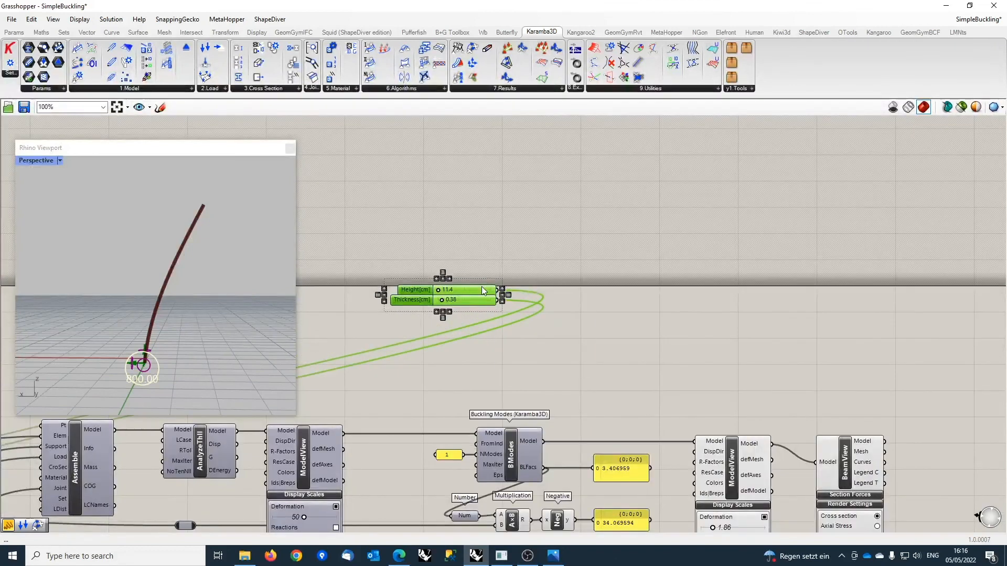
pyautogui.scroll(-3)
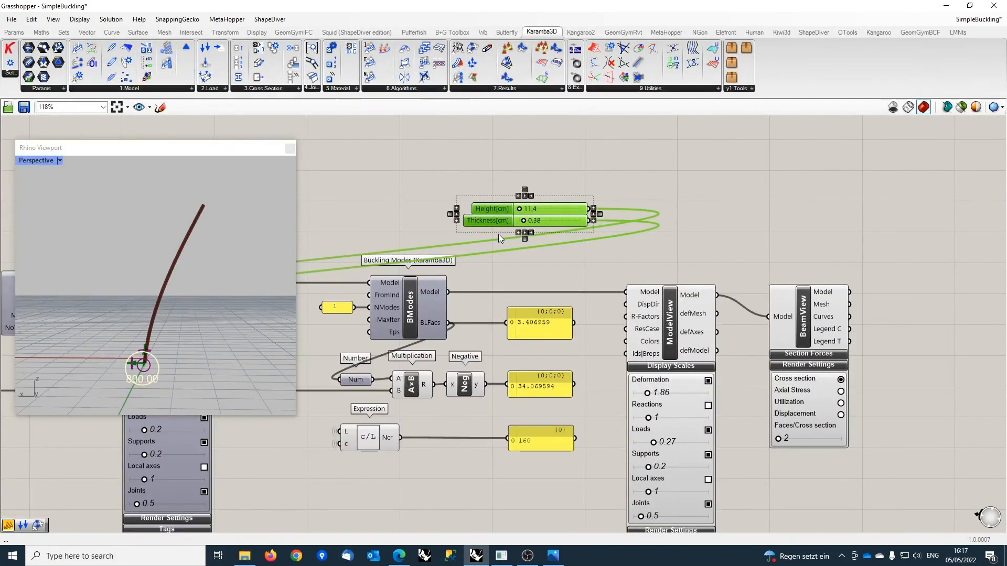
pyautogui.scroll(3)
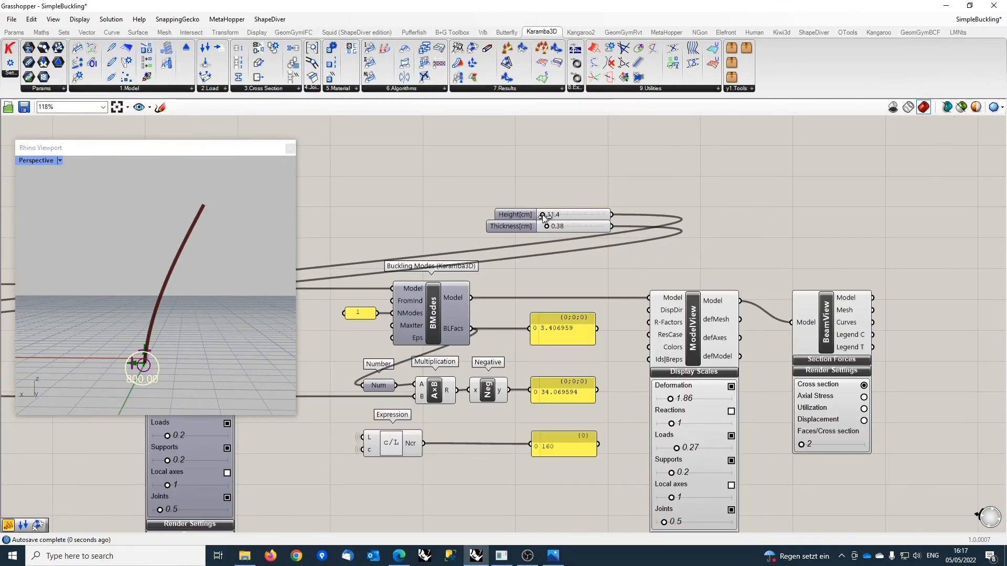
pyautogui.moveTo(544, 215); pyautogui.dragTo(565, 214)
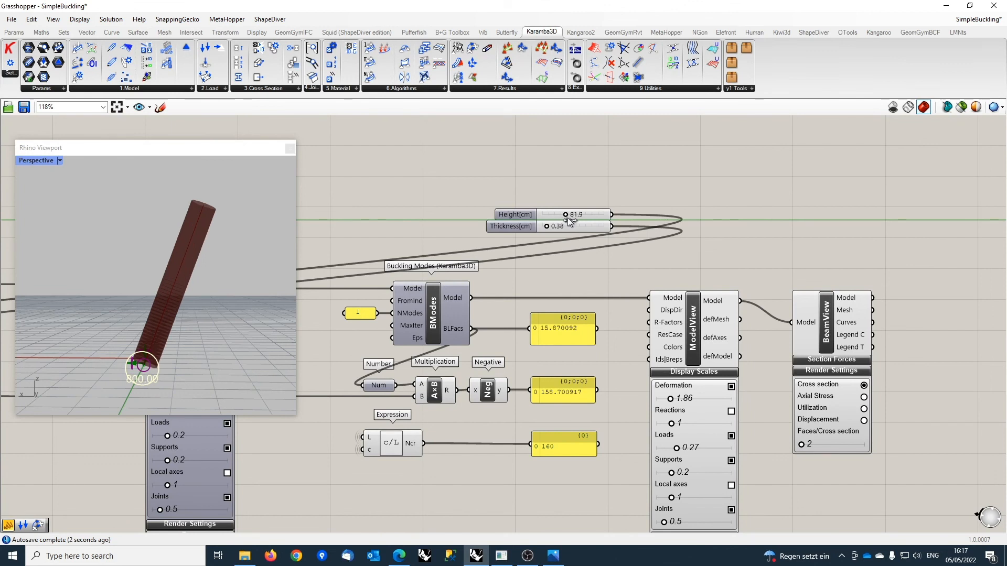
pyautogui.moveTo(563, 215); pyautogui.dragTo(604, 214)
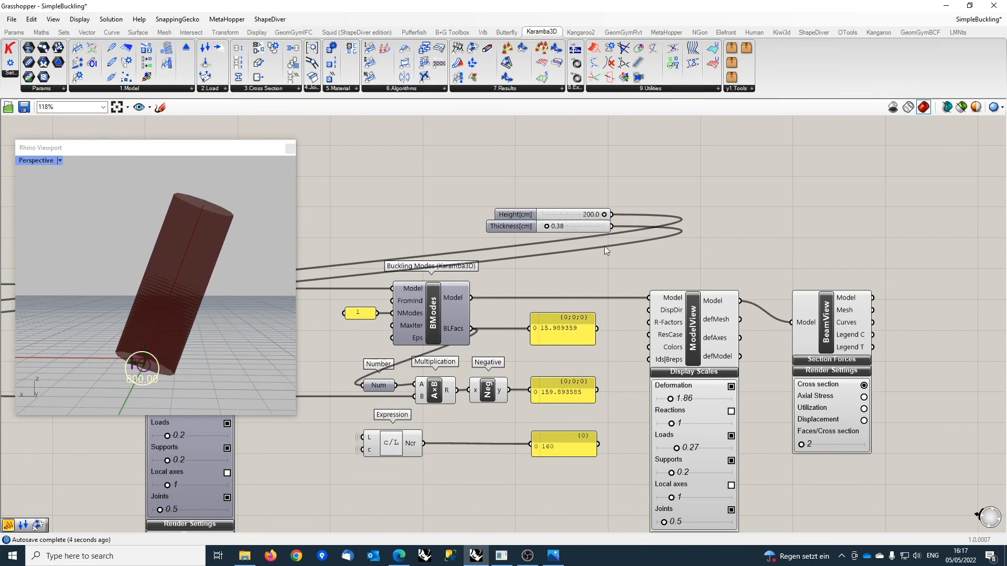
pyautogui.moveTo(538, 269)
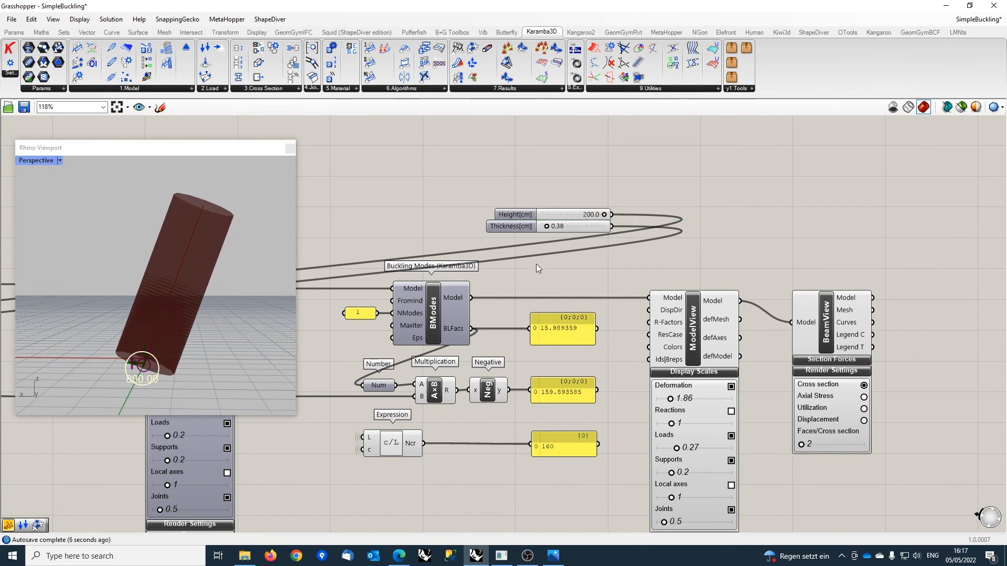
pyautogui.moveTo(546, 226); pyautogui.dragTo(603, 226)
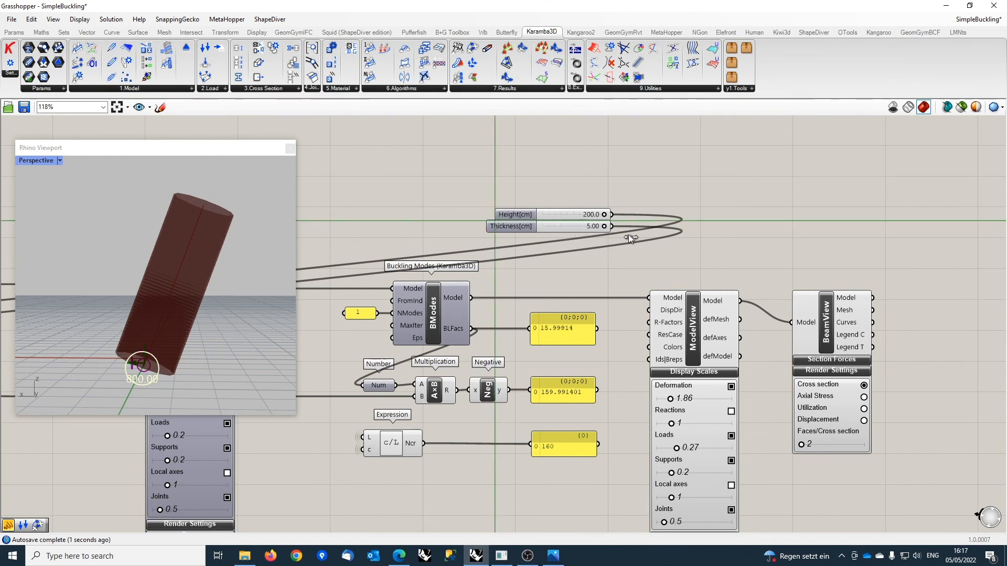
pyautogui.moveTo(560, 414)
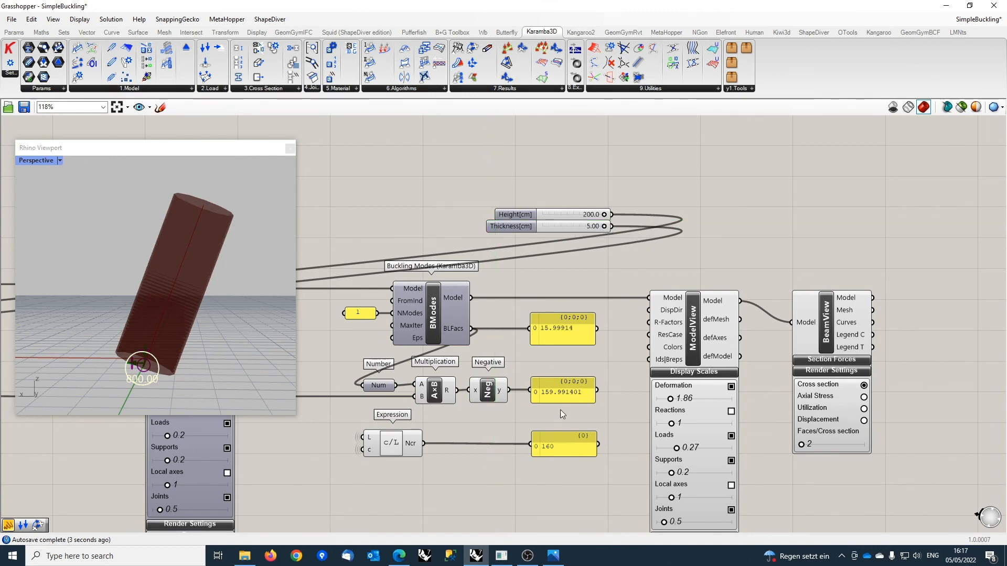
pyautogui.scroll(-3)
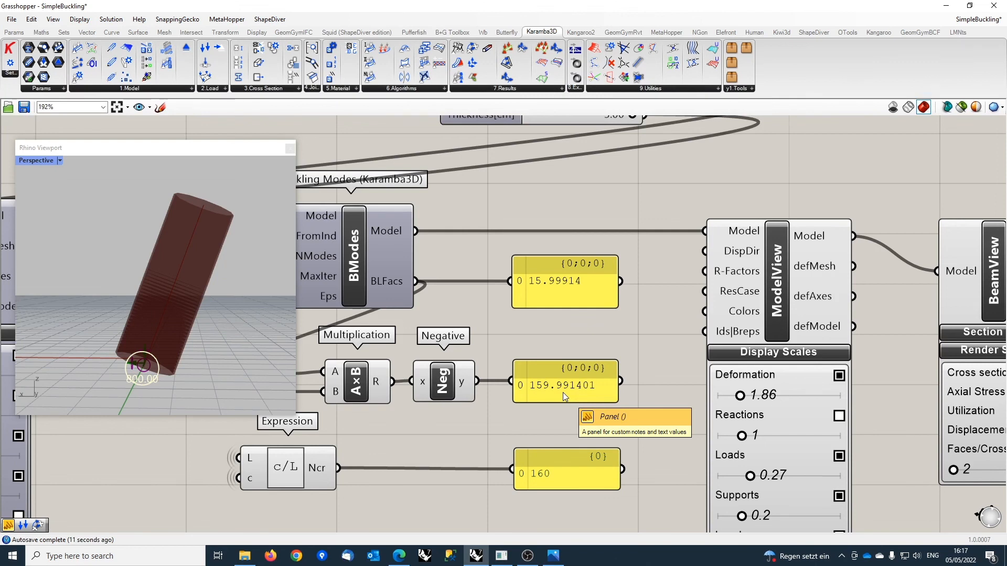
pyautogui.scroll(-3)
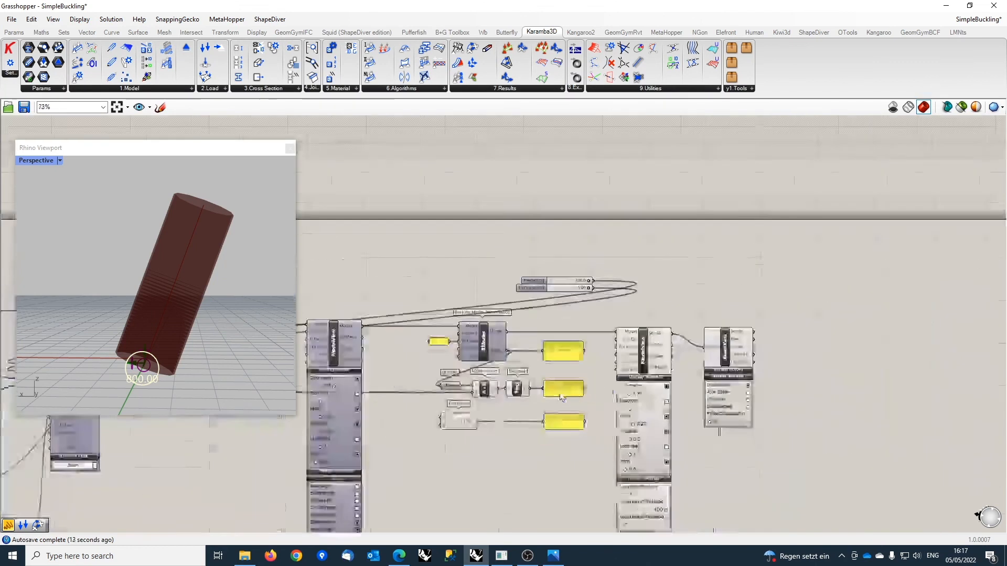